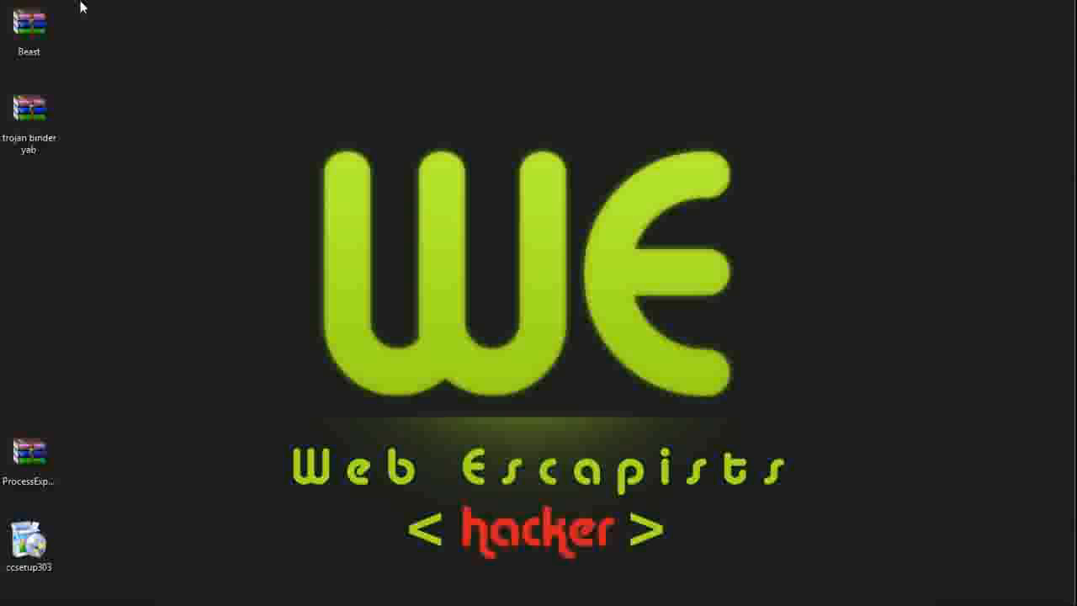
- Open Beast.rar, enter the Beast folder and extract Beast 2.06.exe to the desktop
double_click(29, 26)
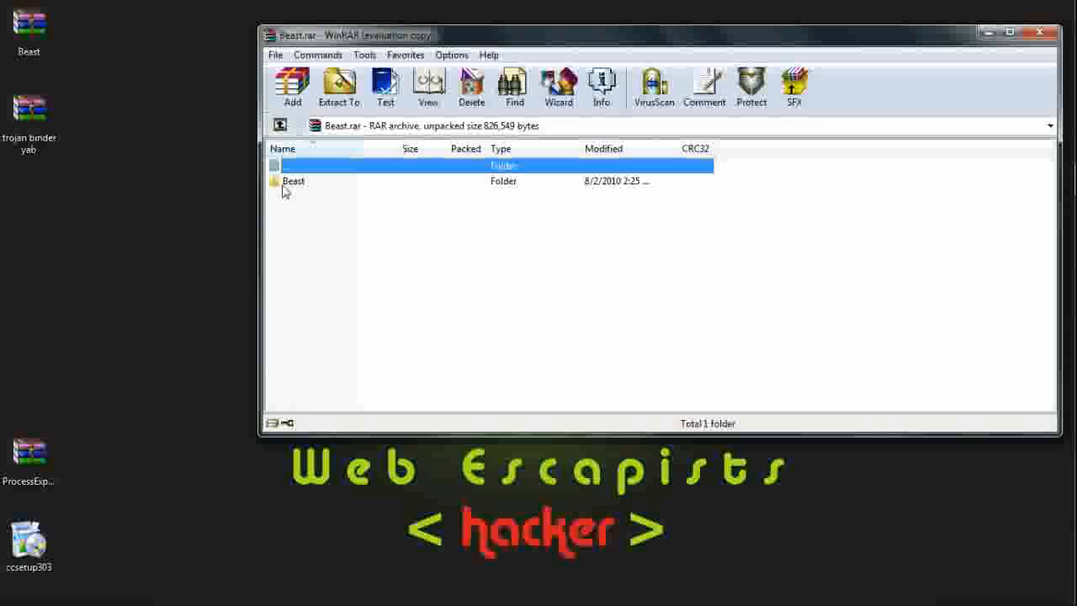
double_click(293, 181)
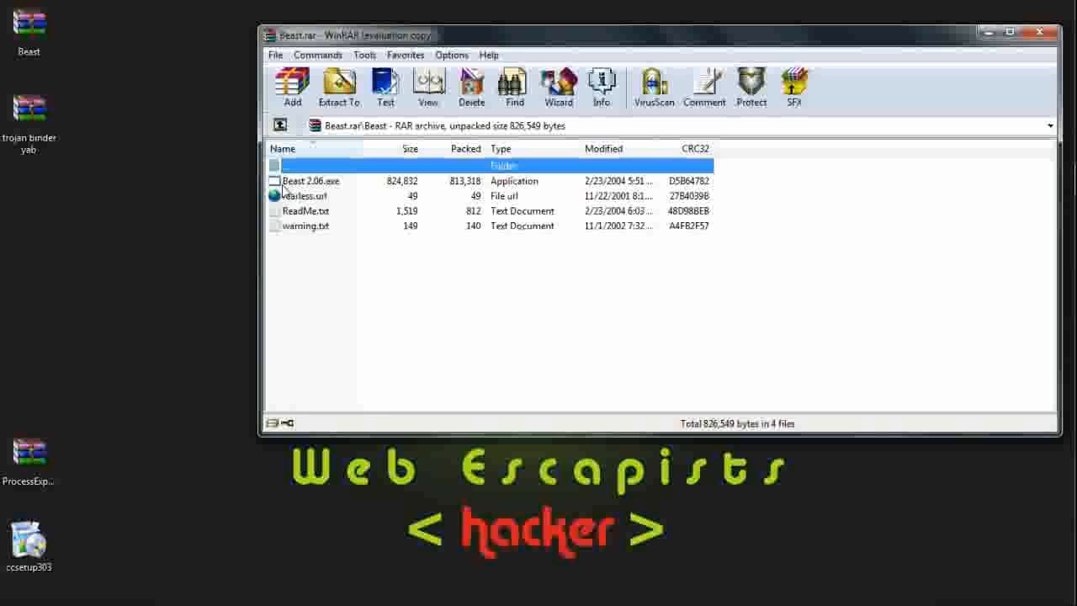
left_click(311, 182)
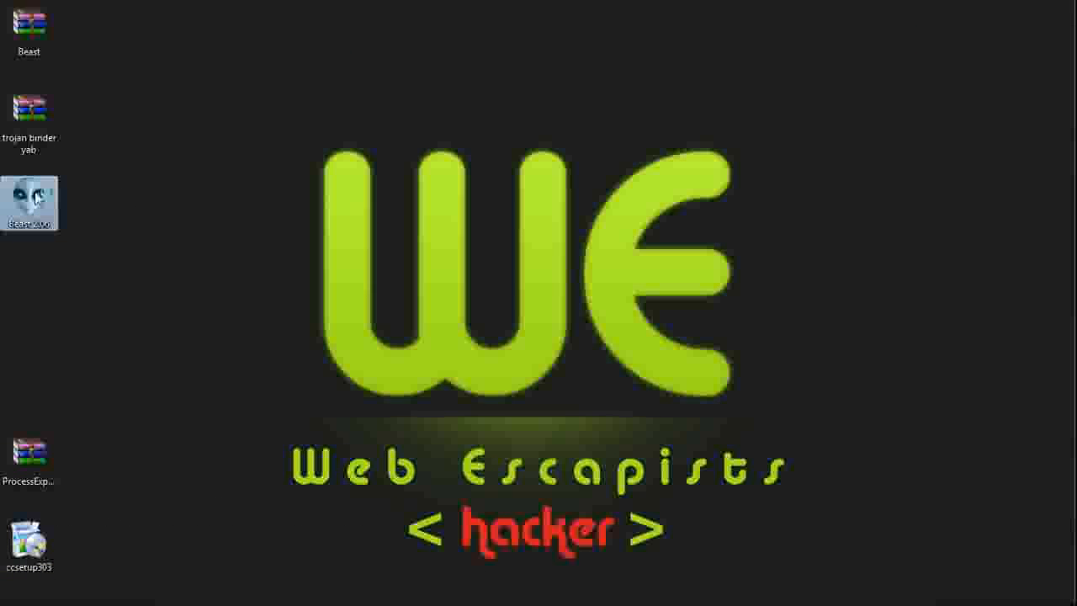
- Launch Beast 2.06, begin Build Server with reverse connection and fill the SIN address via Get IP
double_click(29, 197)
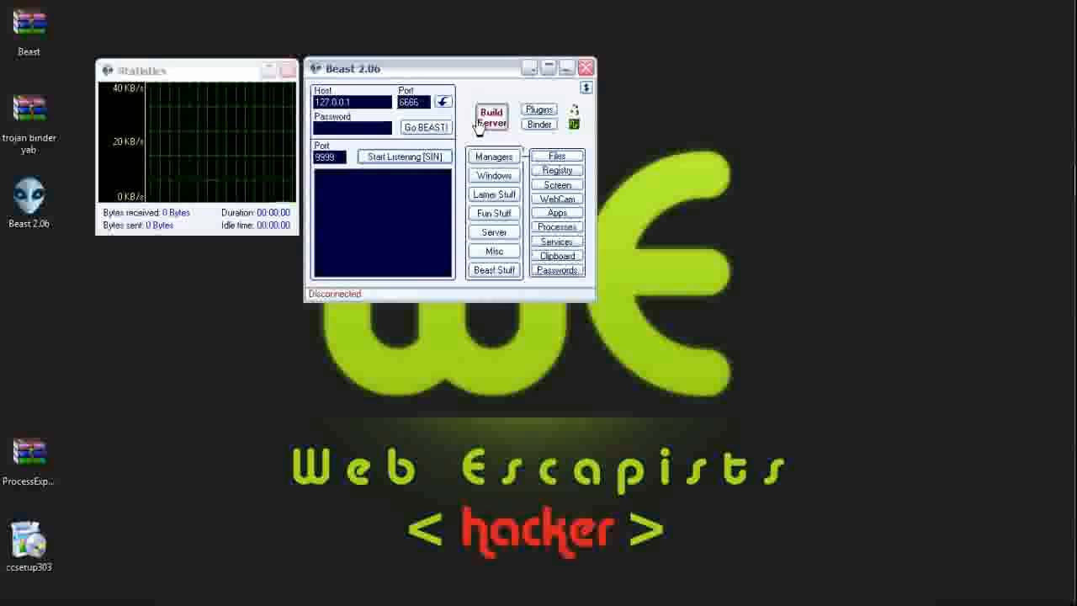
left_click(491, 116)
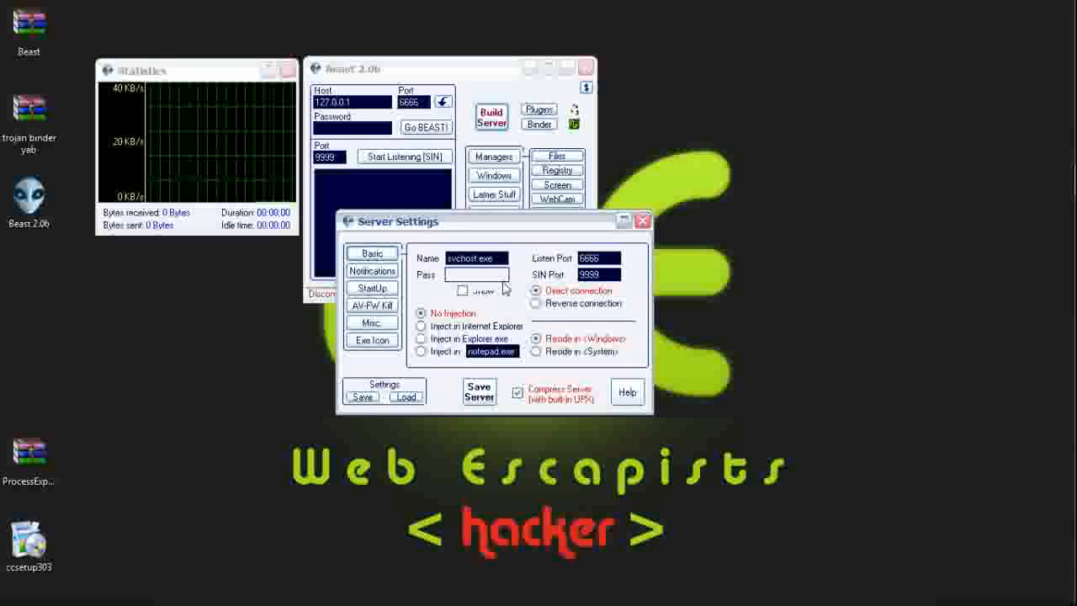
left_click(535, 303)
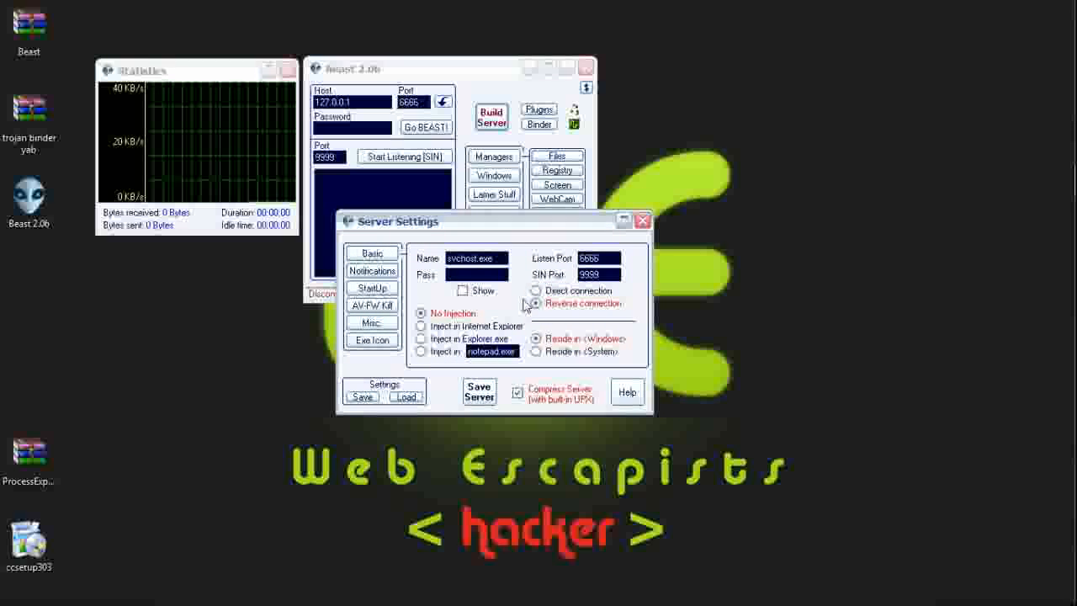
left_click(371, 271)
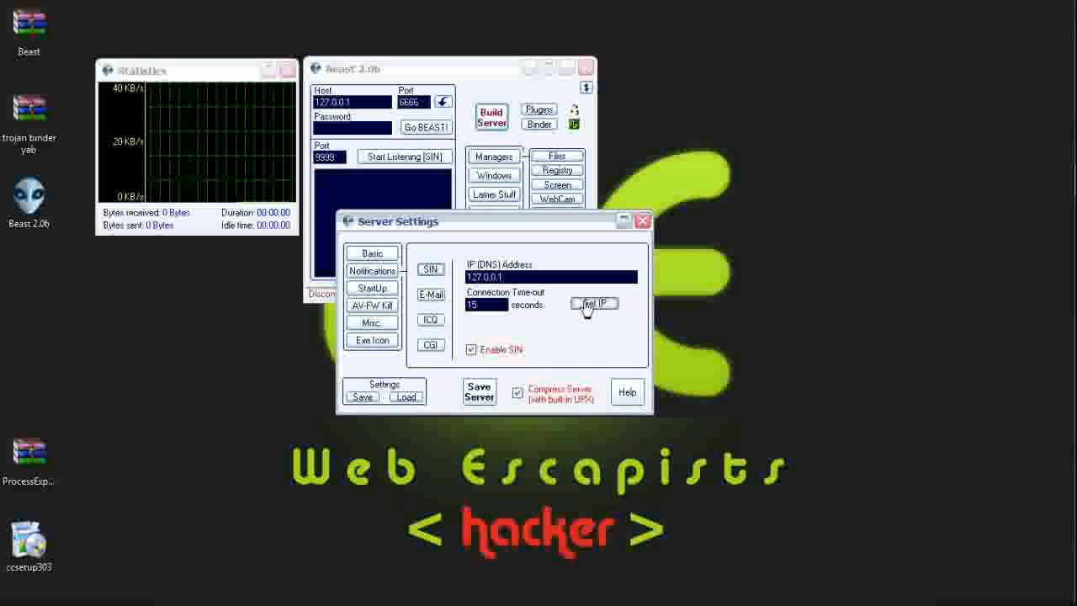
left_click(593, 303)
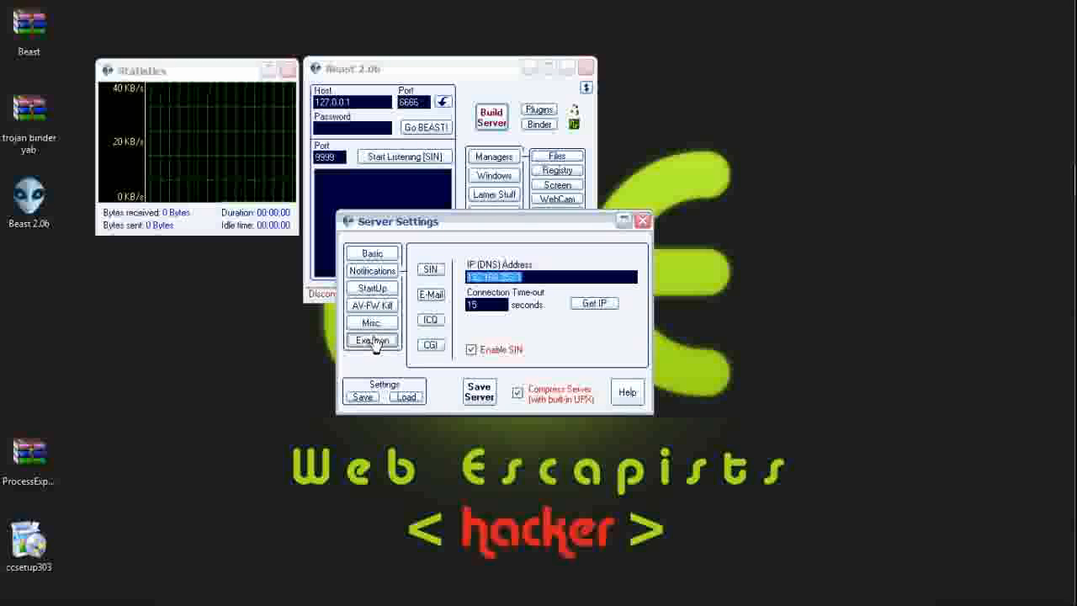
- Pick an Exe icon, save the server file to the desktop and close Server Settings
left_click(371, 339)
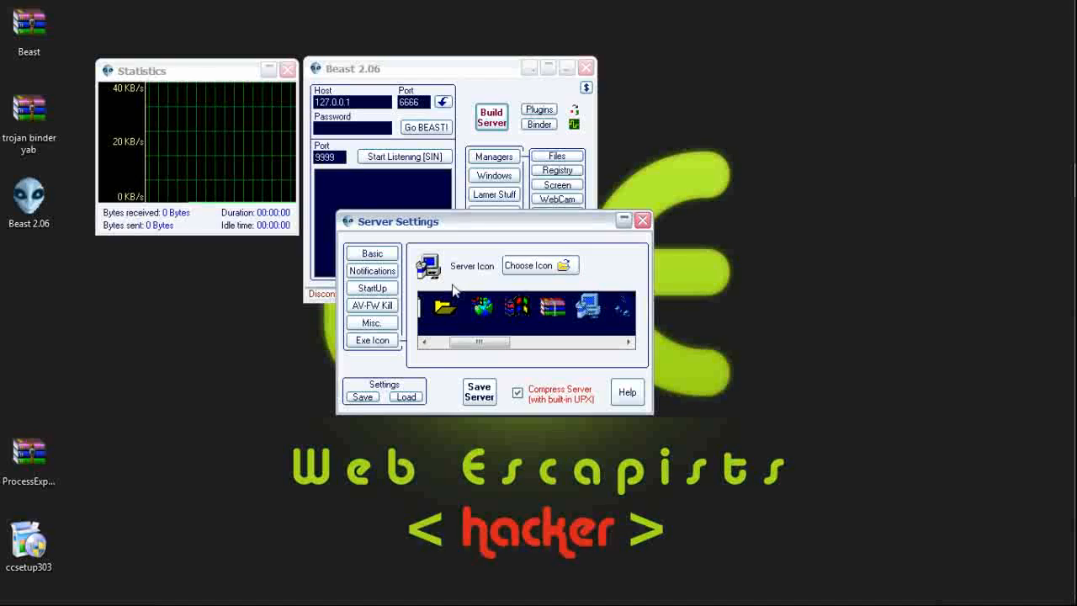
left_click(478, 391)
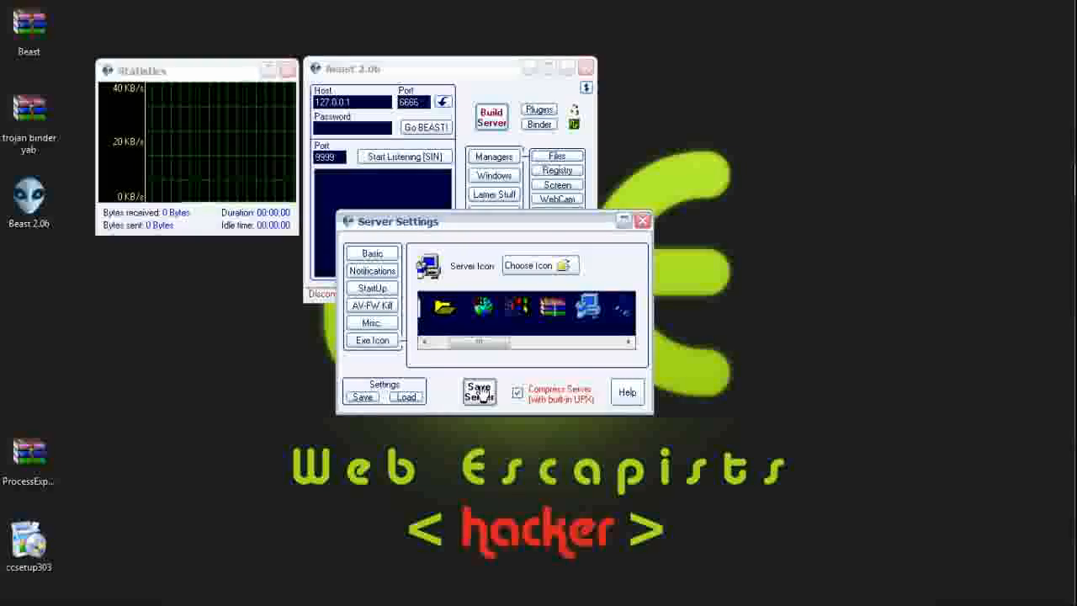
left_click(477, 391)
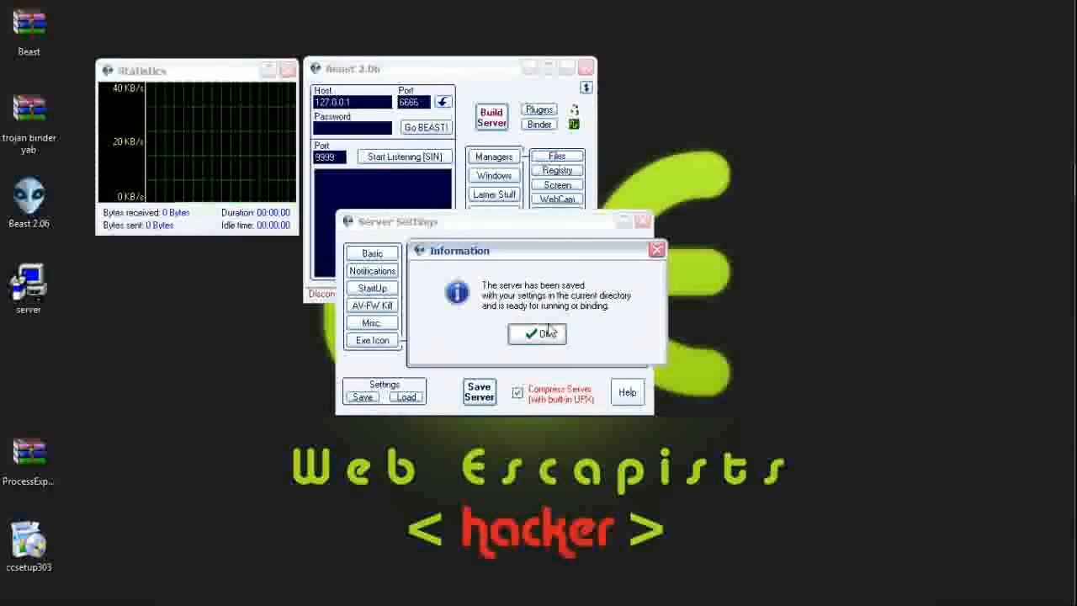
left_click(537, 333)
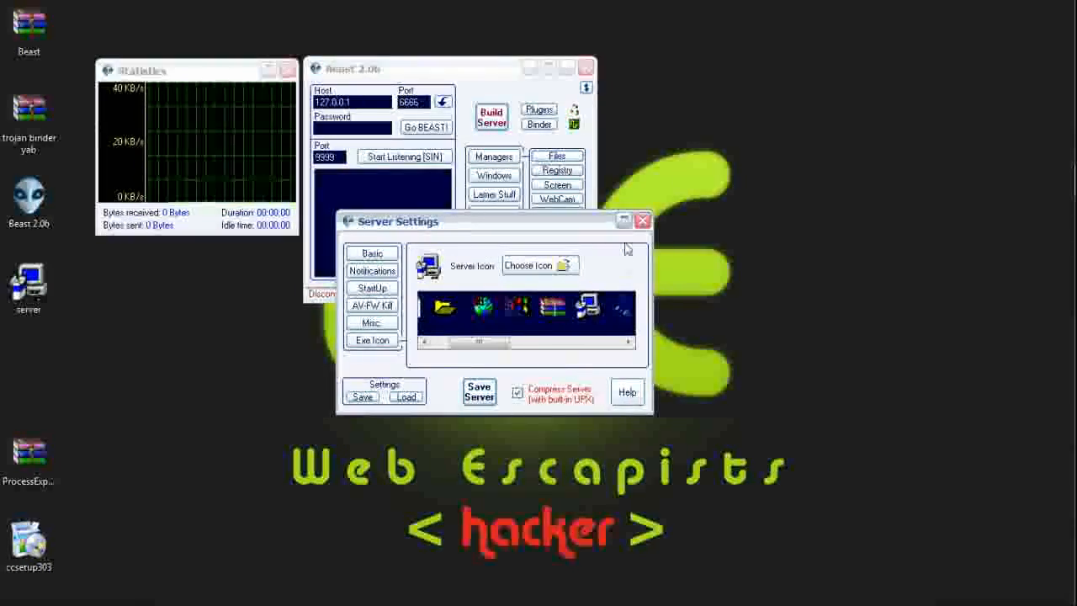
left_click(643, 220)
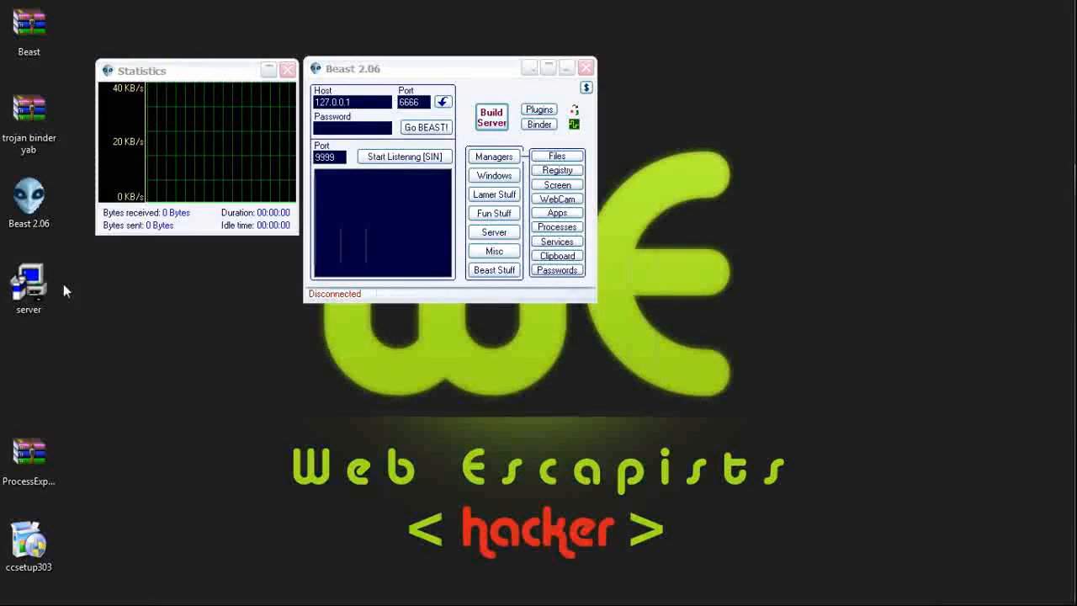
- Drag the server file from the left column to the desktop's right side
left_click_drag(29, 282, 535, 349)
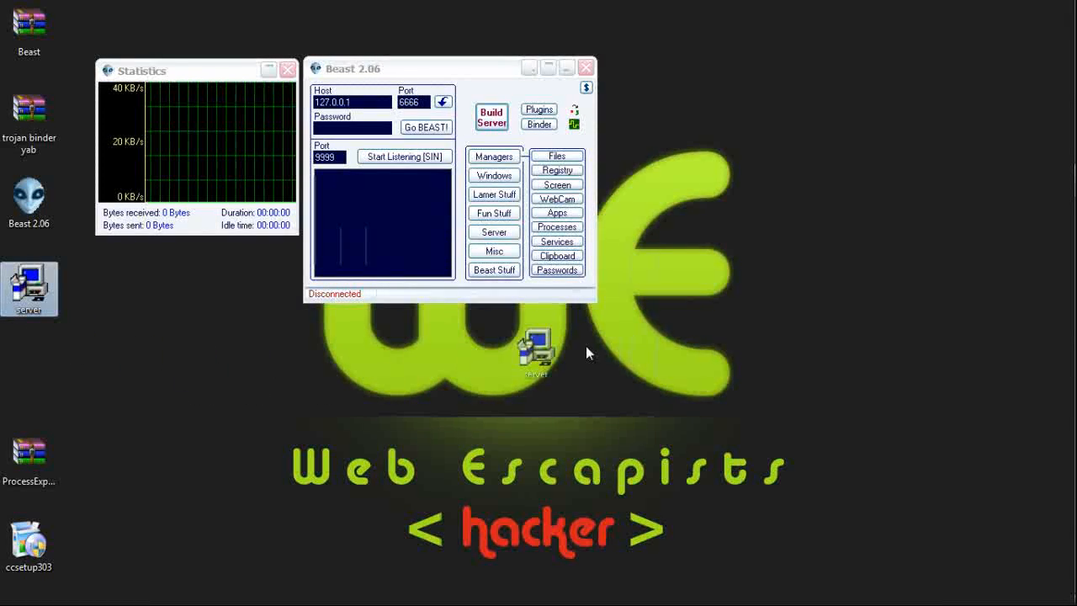
left_click_drag(535, 348, 796, 202)
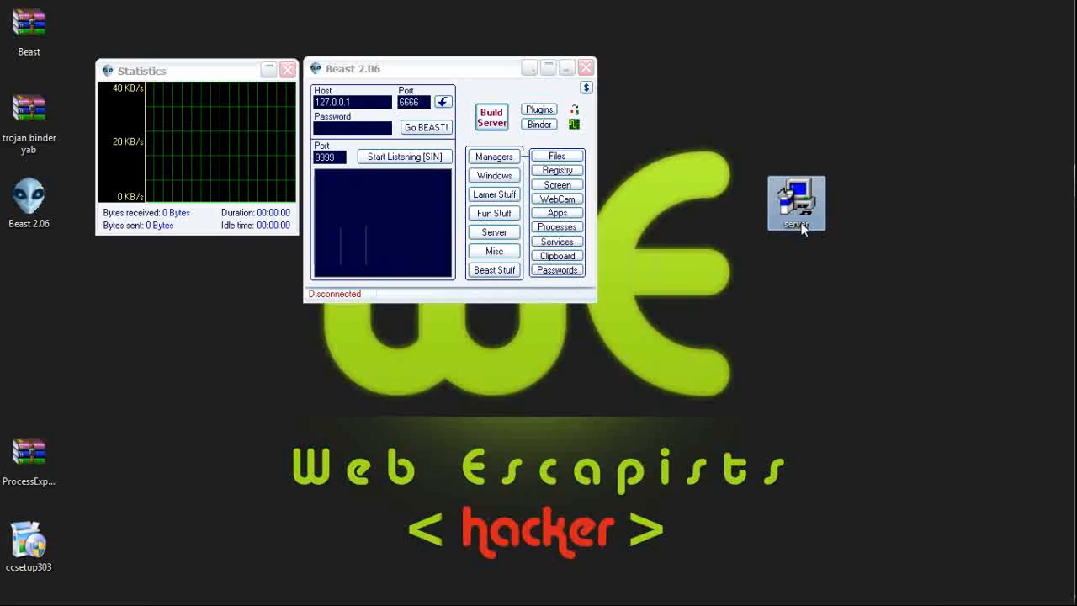
mouse_move(850, 262)
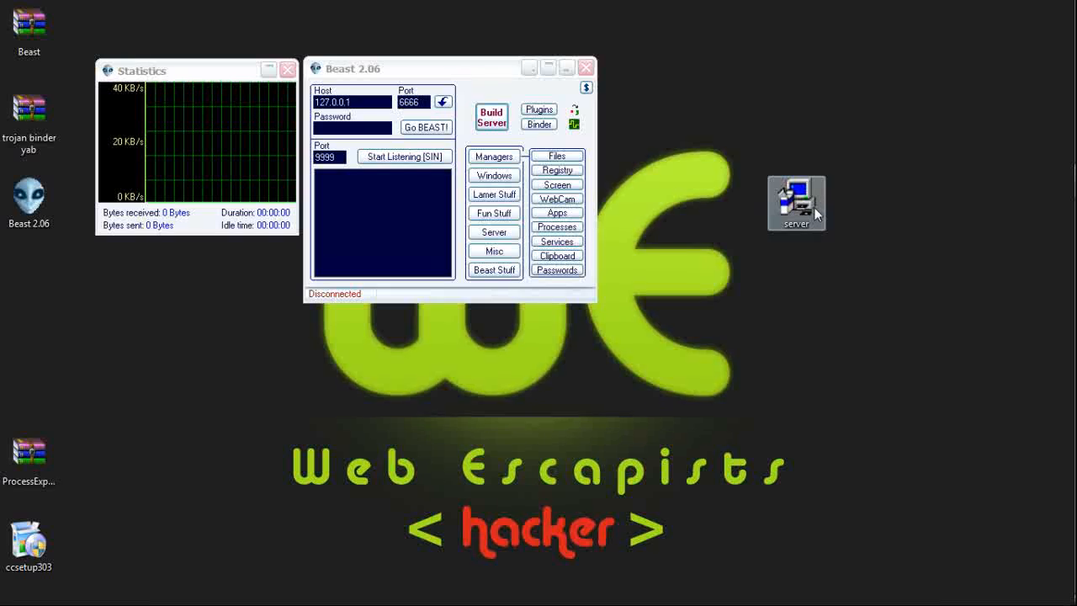
mouse_move(911, 249)
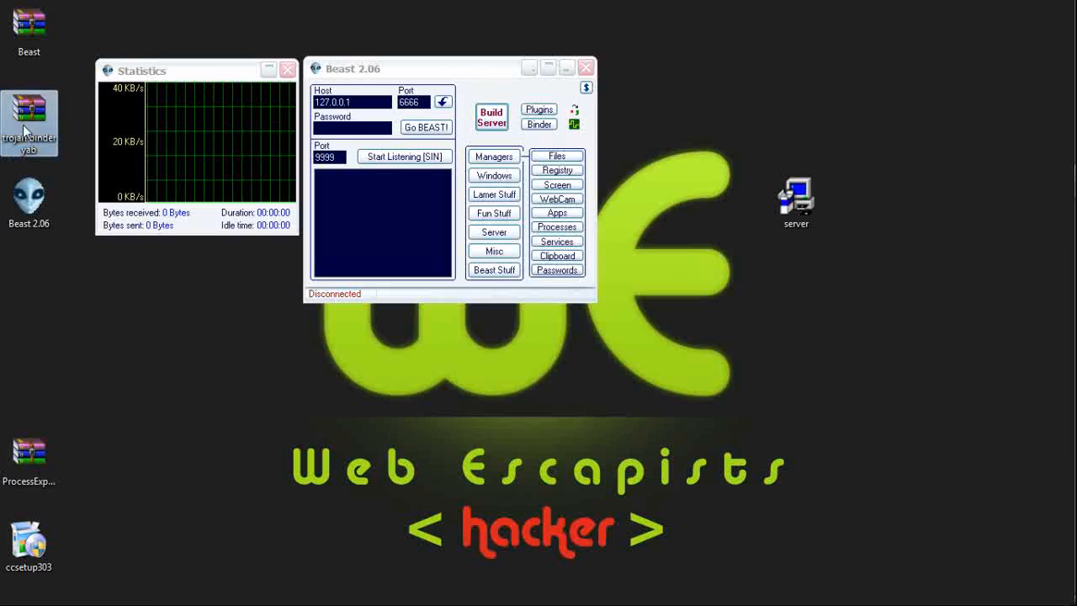
- Open the trojan binder yab archive, enter its folder and extract Yab.exe to the desktop
double_click(29, 121)
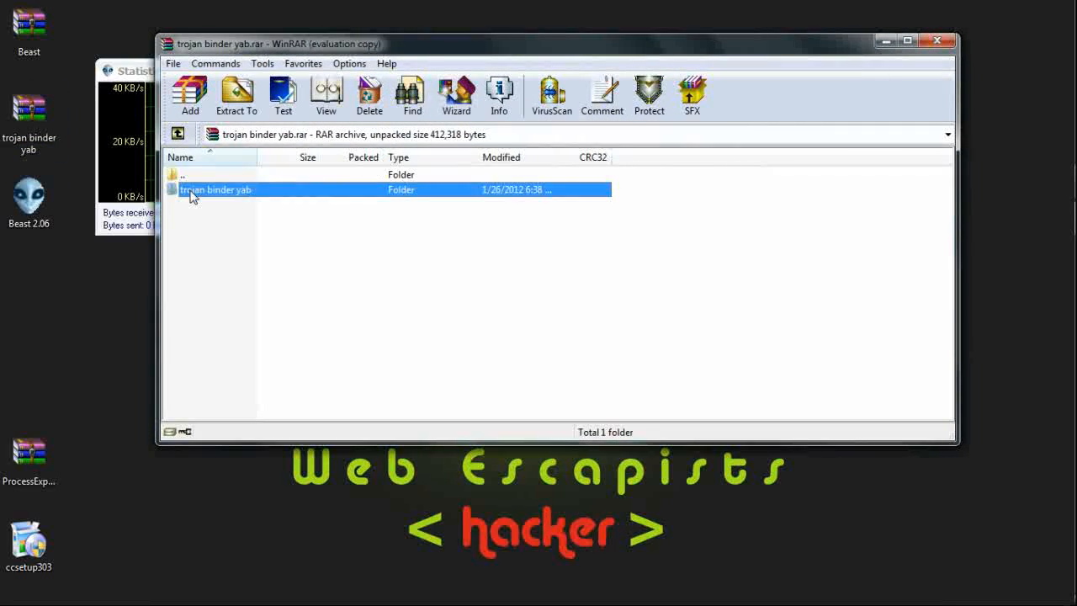
double_click(215, 188)
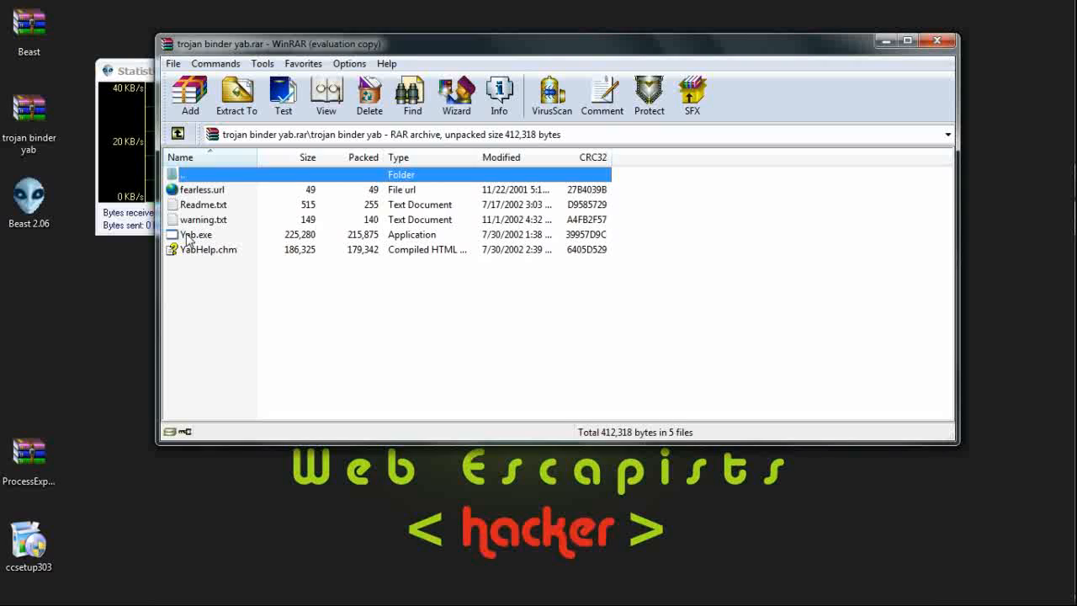
left_click(195, 233)
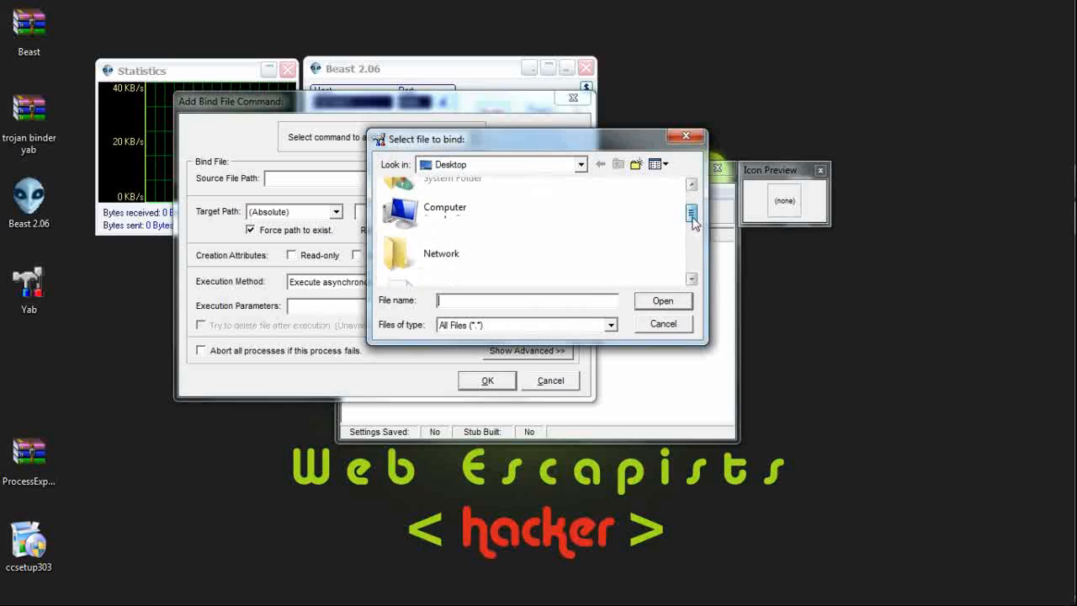
- Add a bind-file command for ccsetup303.exe with asynchronous execution kept on
left_click(663, 300)
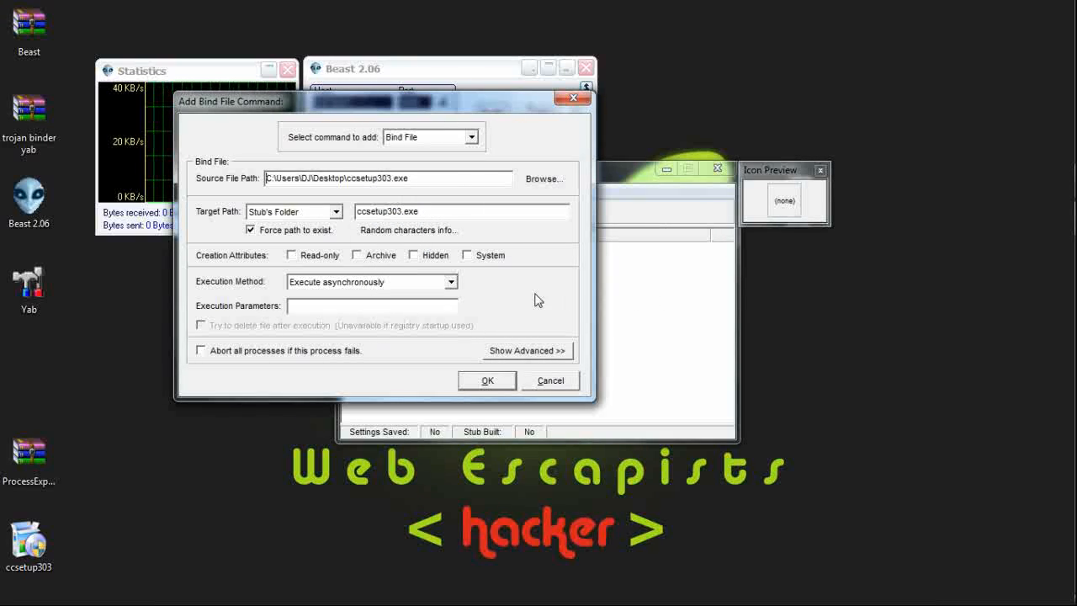
mouse_move(353, 290)
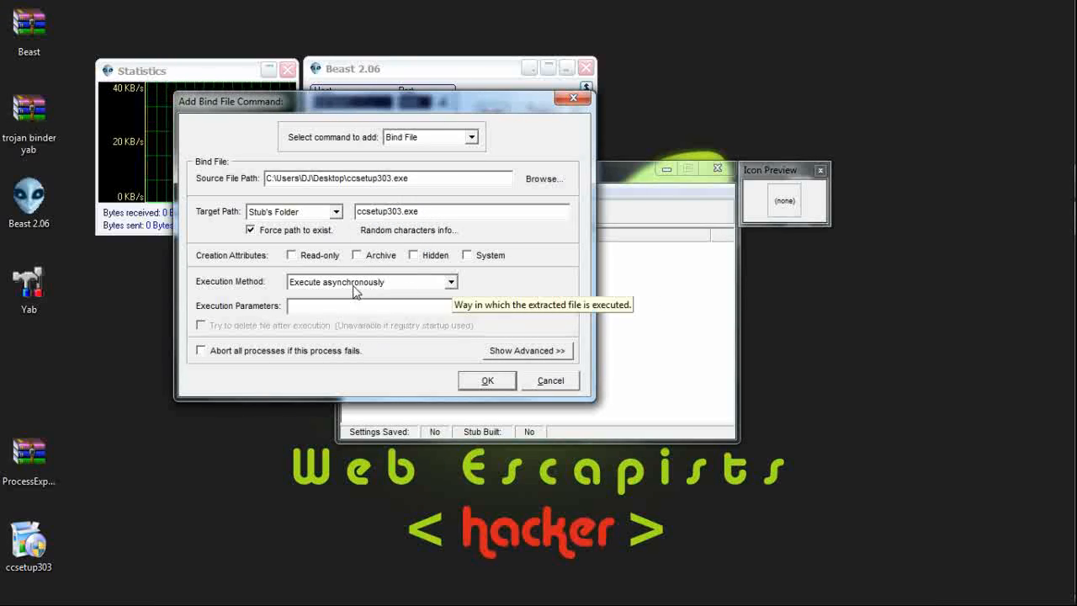
left_click(370, 283)
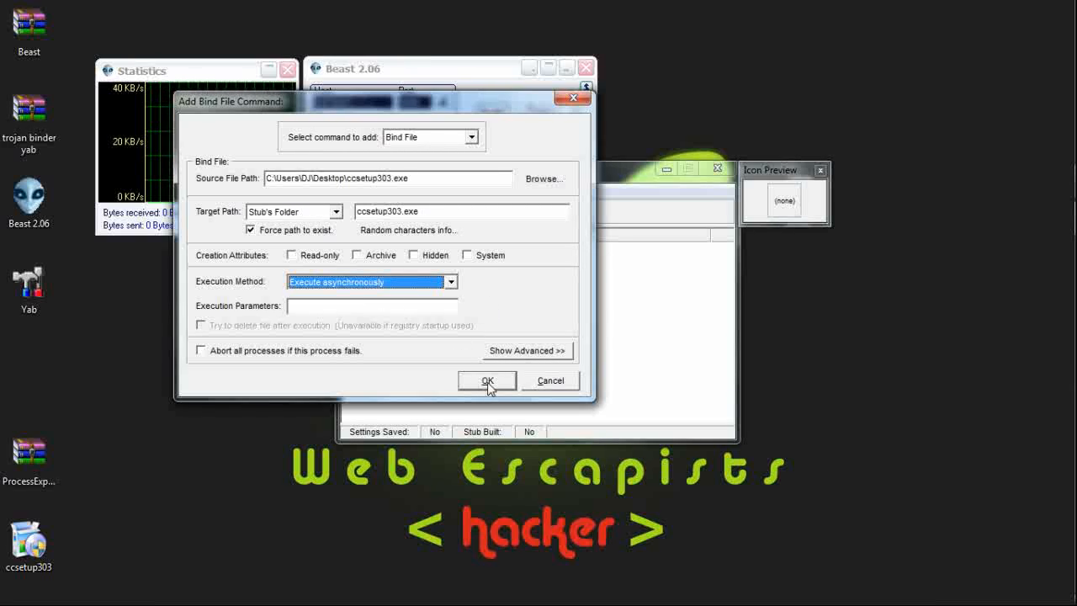
left_click(486, 380)
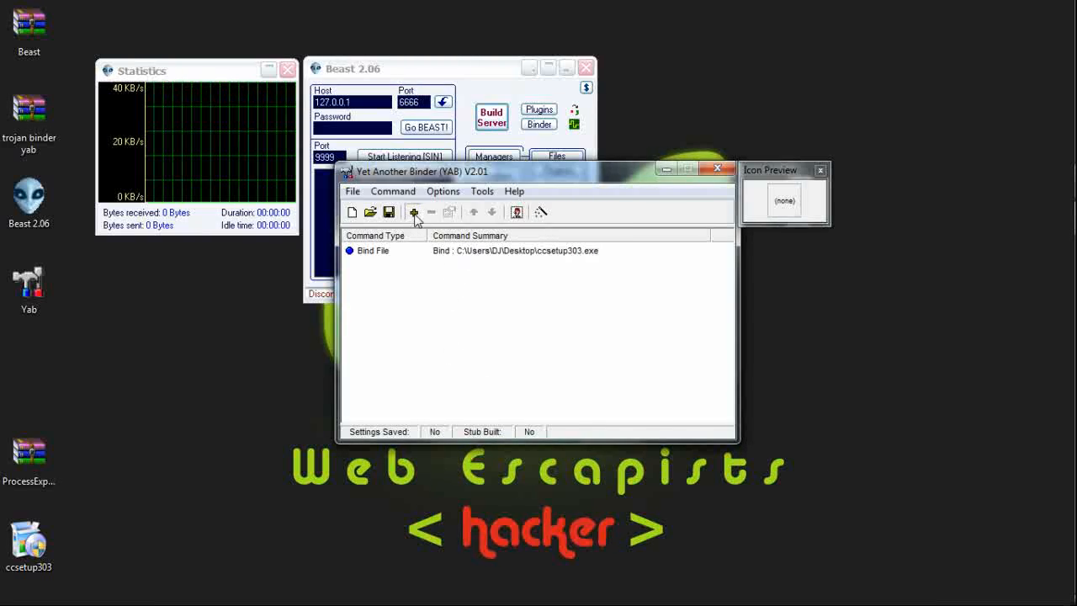
- Add a second bind-file command for server.exe with the stub's folder as target location
left_click(414, 212)
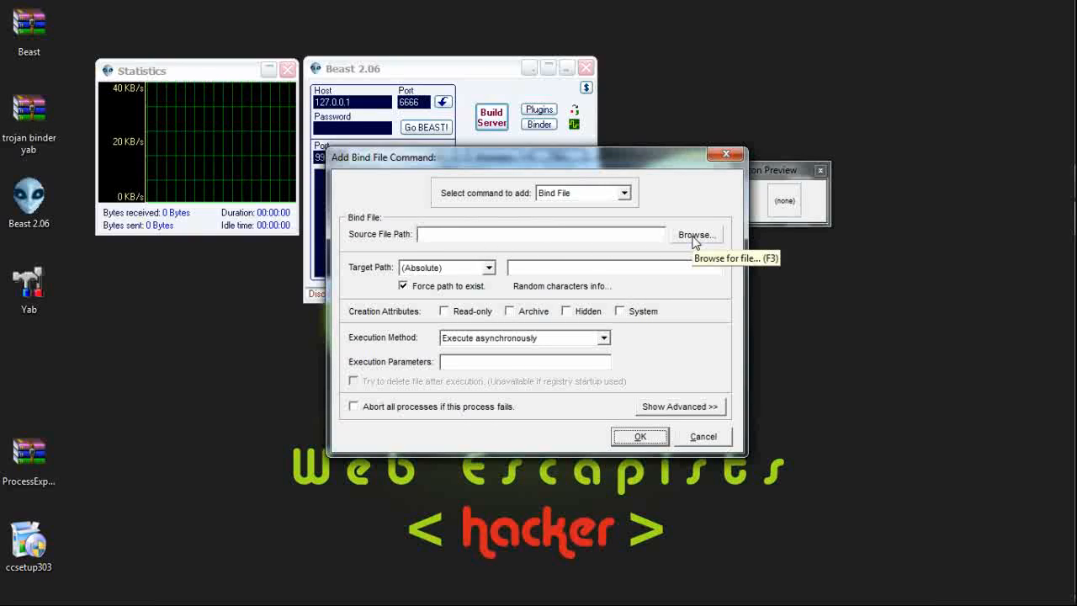
left_click(695, 233)
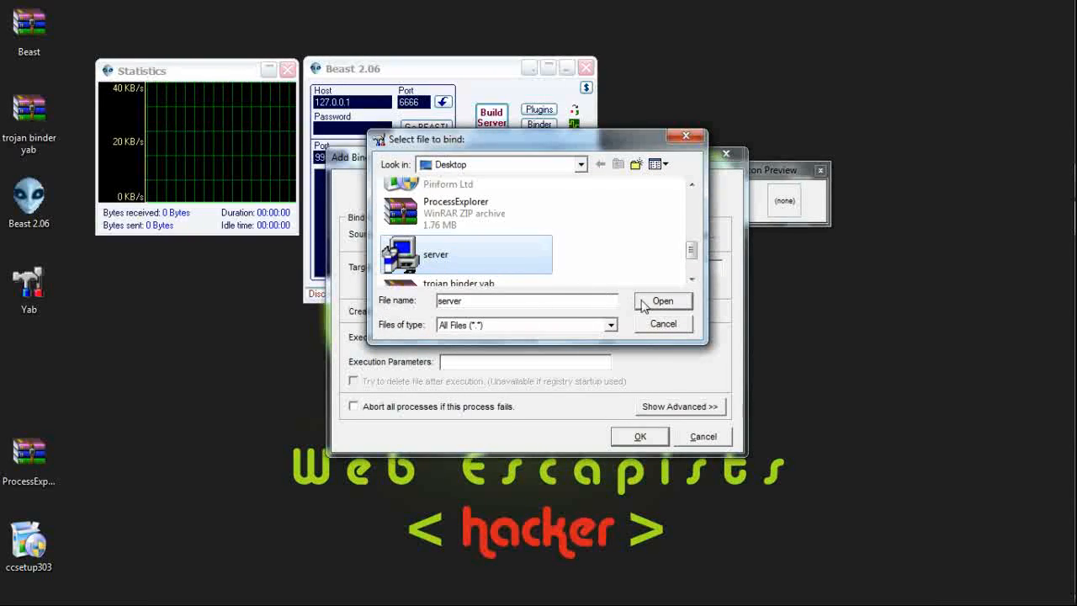
left_click(663, 299)
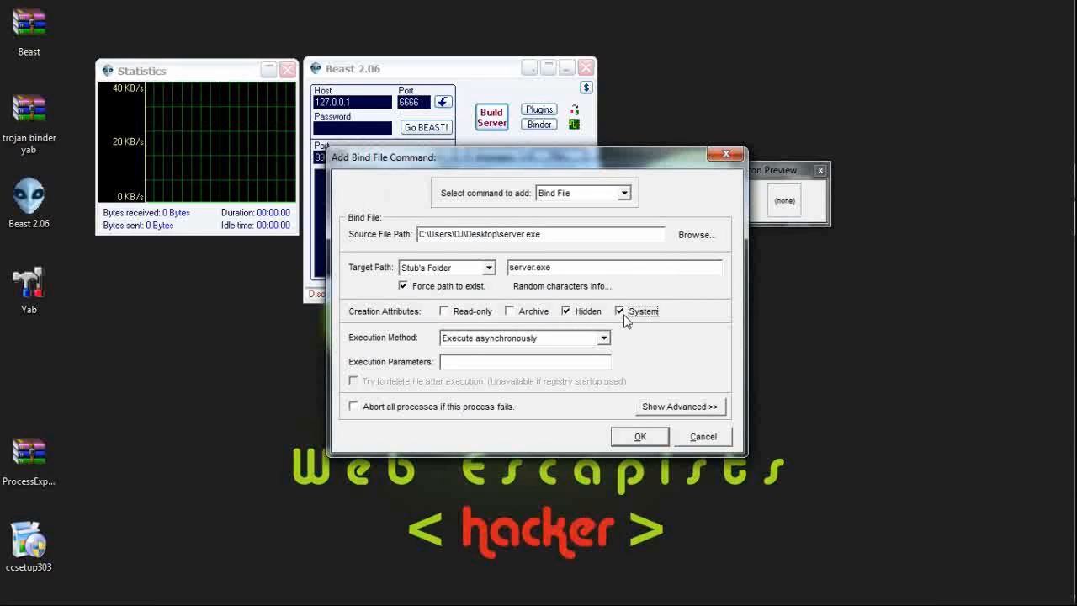
left_click(487, 266)
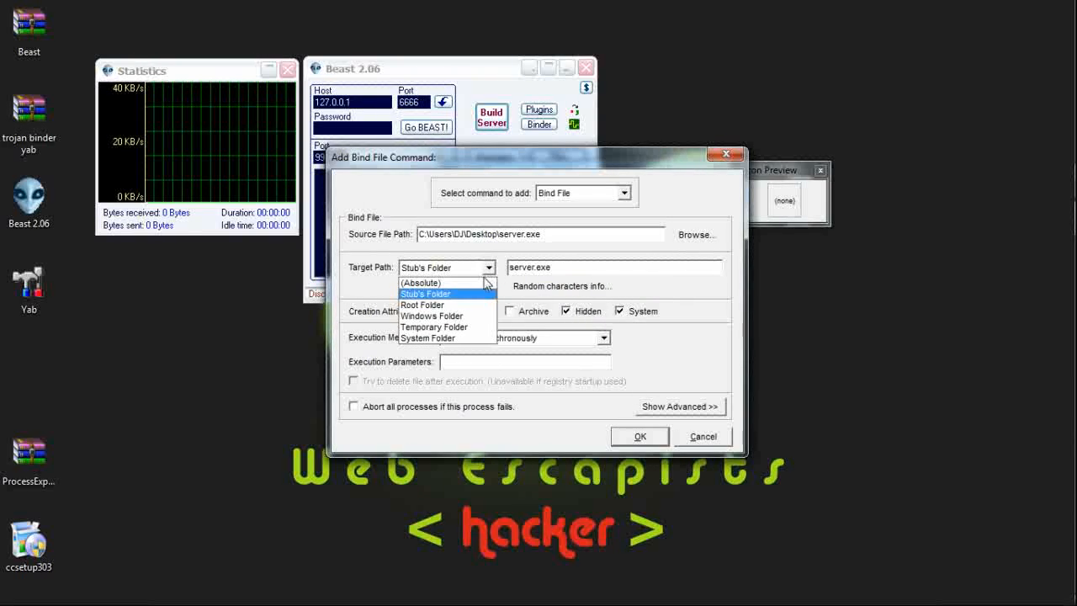
left_click(640, 436)
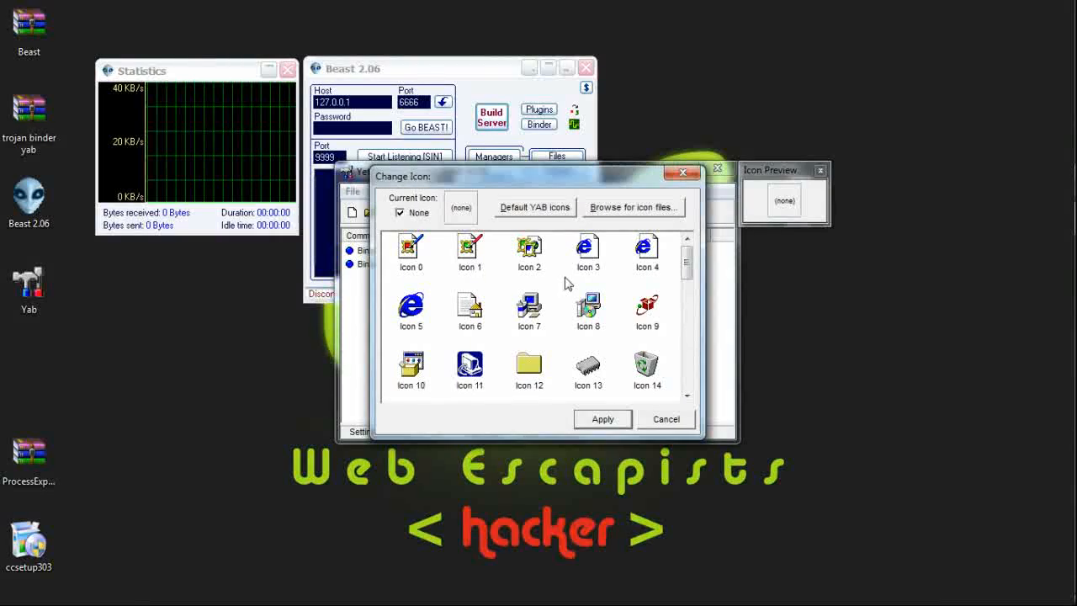
- Set icon 8 for the output file and start the Build
left_click(589, 306)
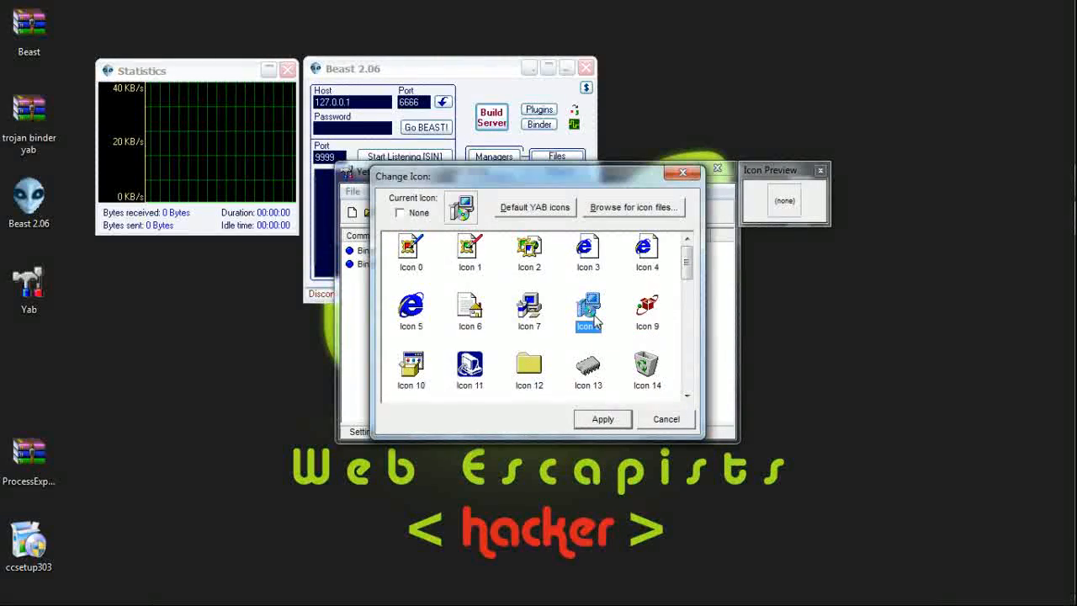
left_click(602, 417)
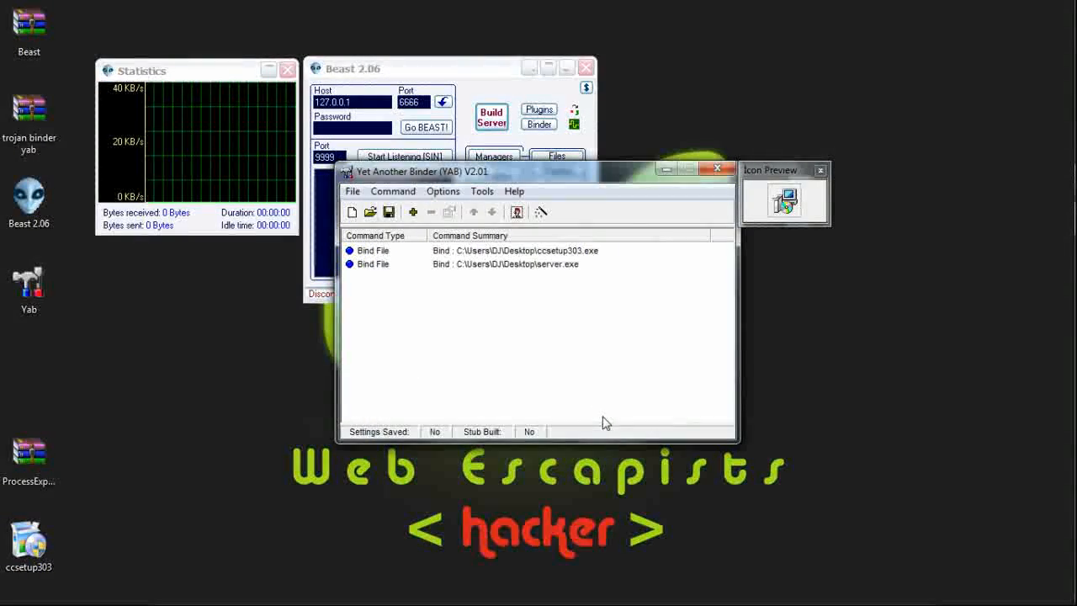
left_click(390, 212)
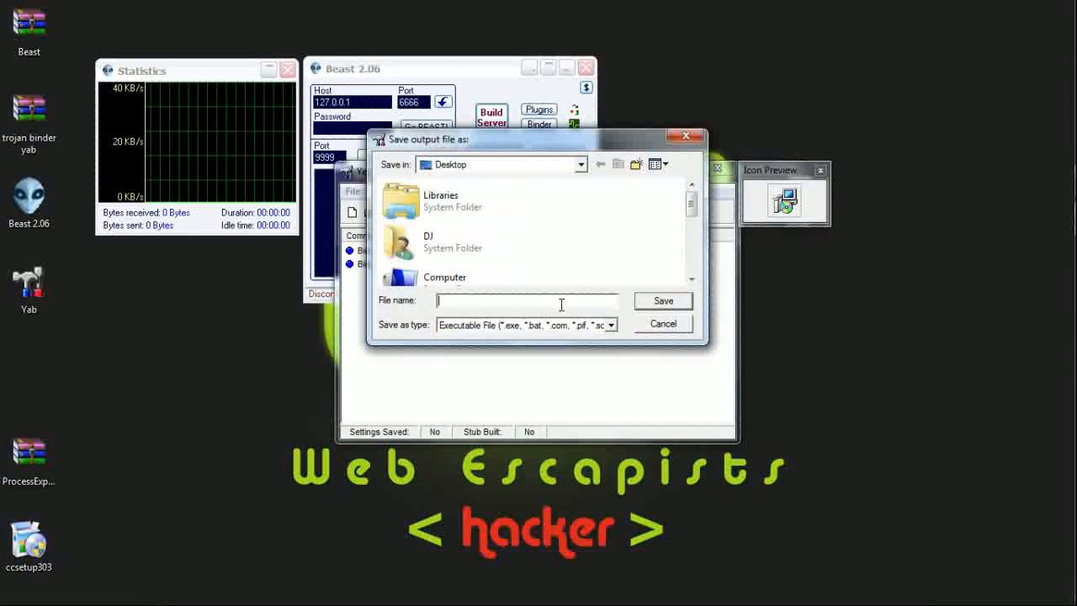
- Save the bound output as 'cc cleaner' on the desktop and dismiss the build report
type("c")
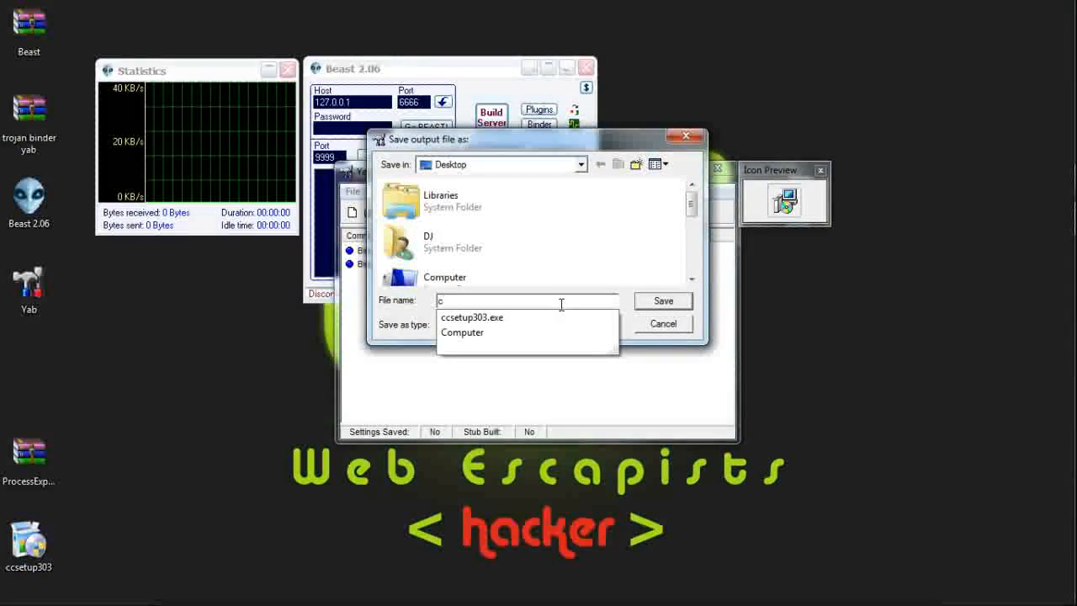
type("c cl")
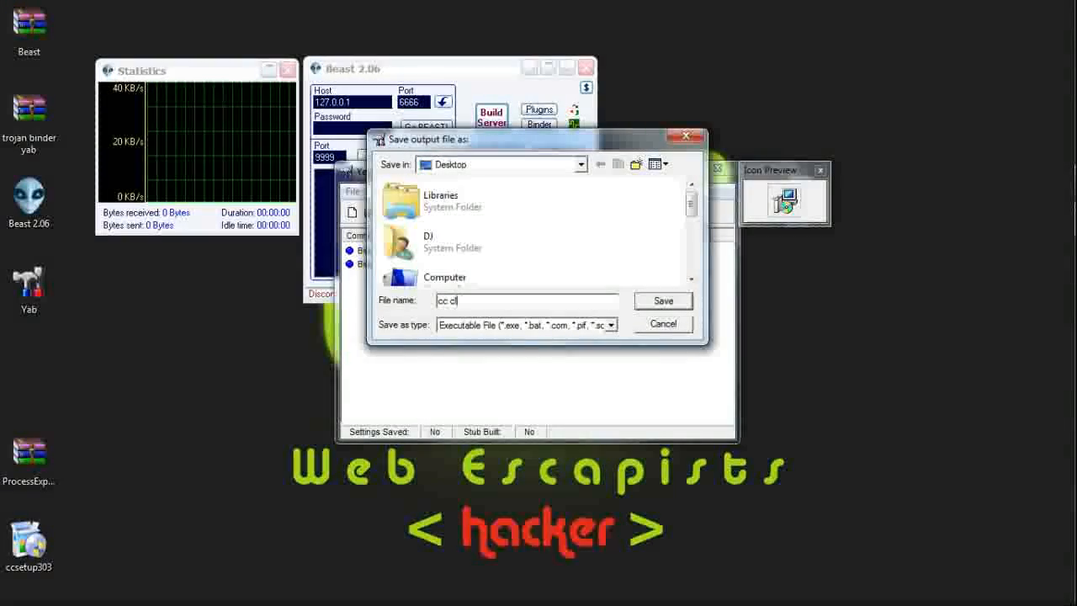
type("leaner")
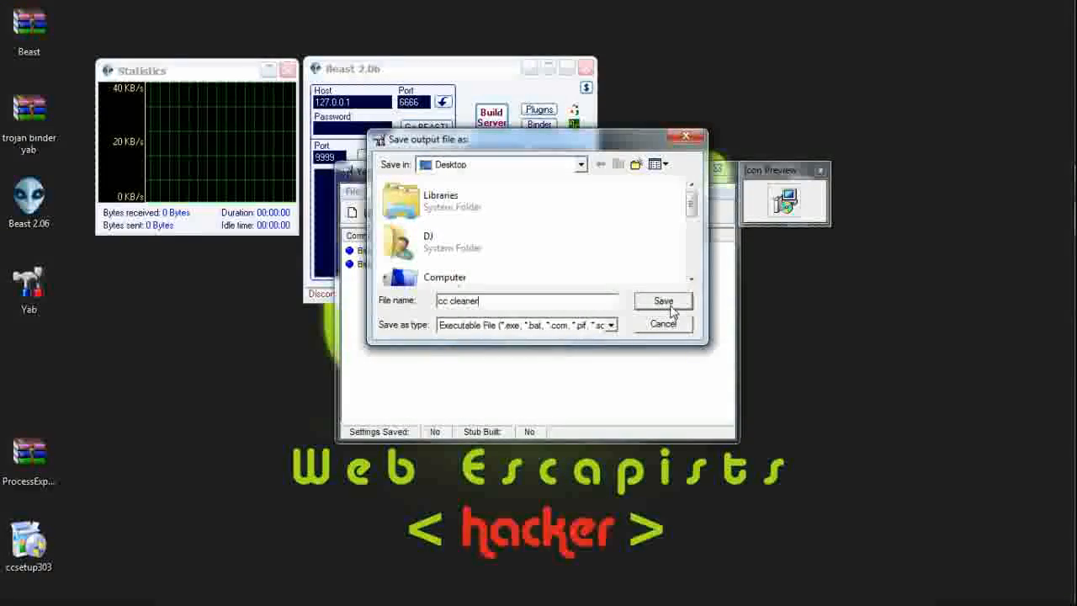
left_click(663, 301)
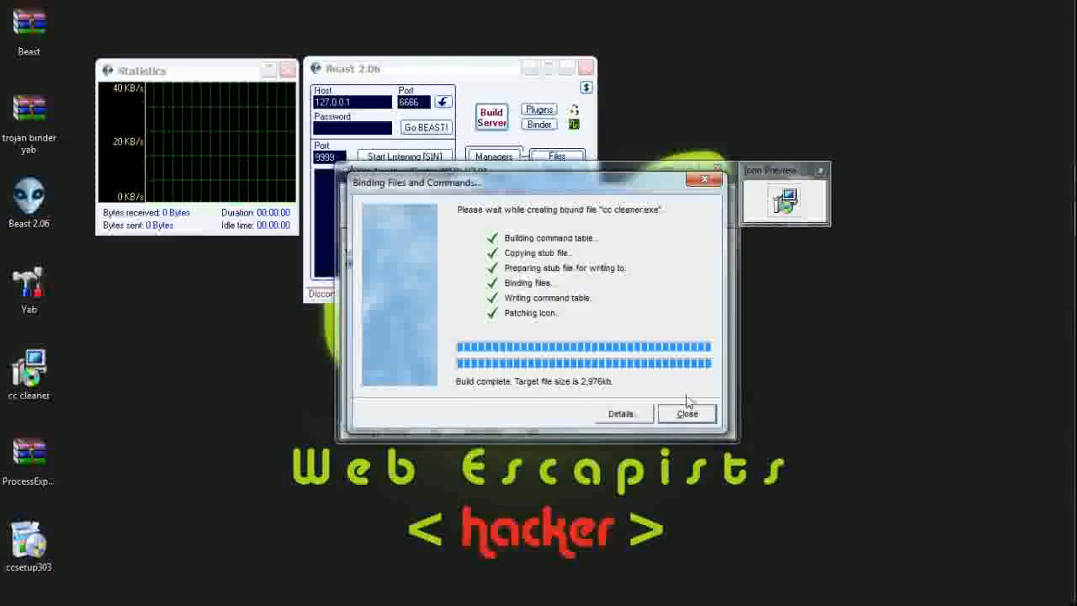
left_click(687, 414)
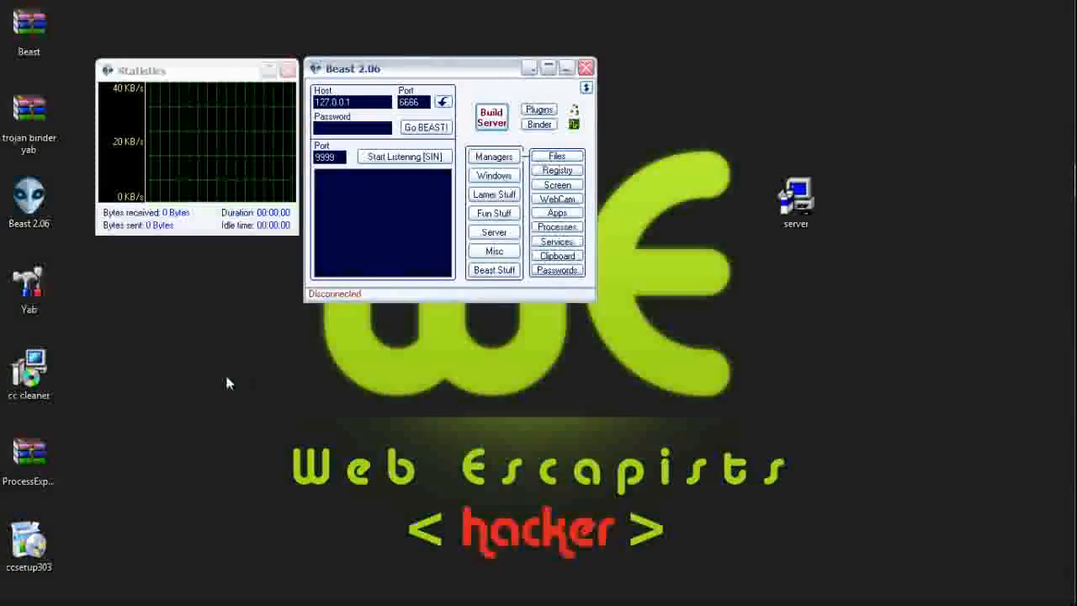
- Move cc cleaner beside server and ccsetup303 on the desktop's right side
left_click_drag(31, 373, 720, 379)
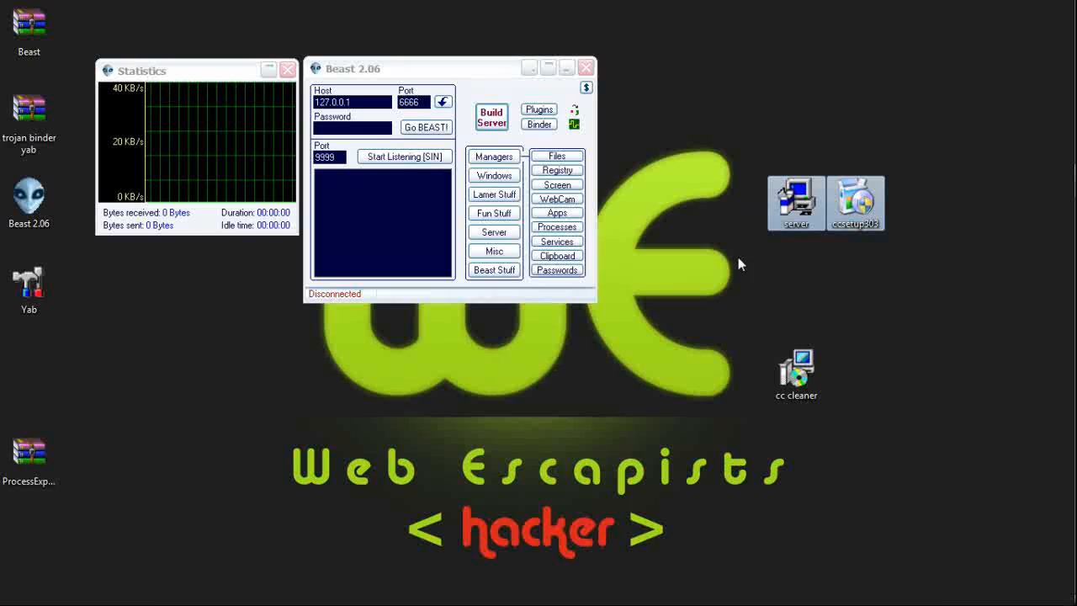
left_click(796, 370)
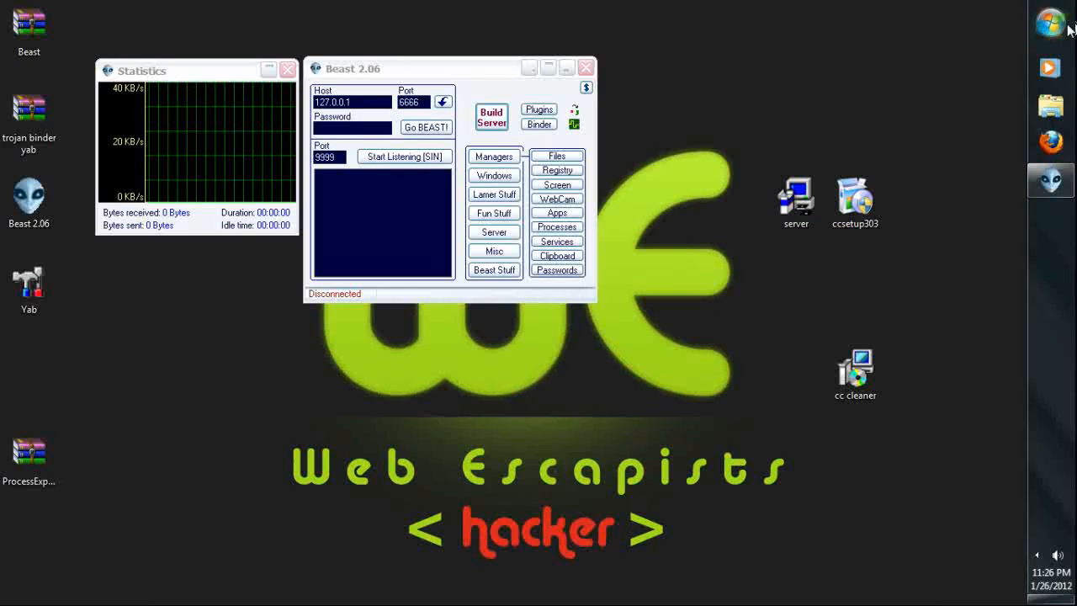
- Search 'vmware' from the Start menu and launch VMware Workstation
left_click(1049, 24)
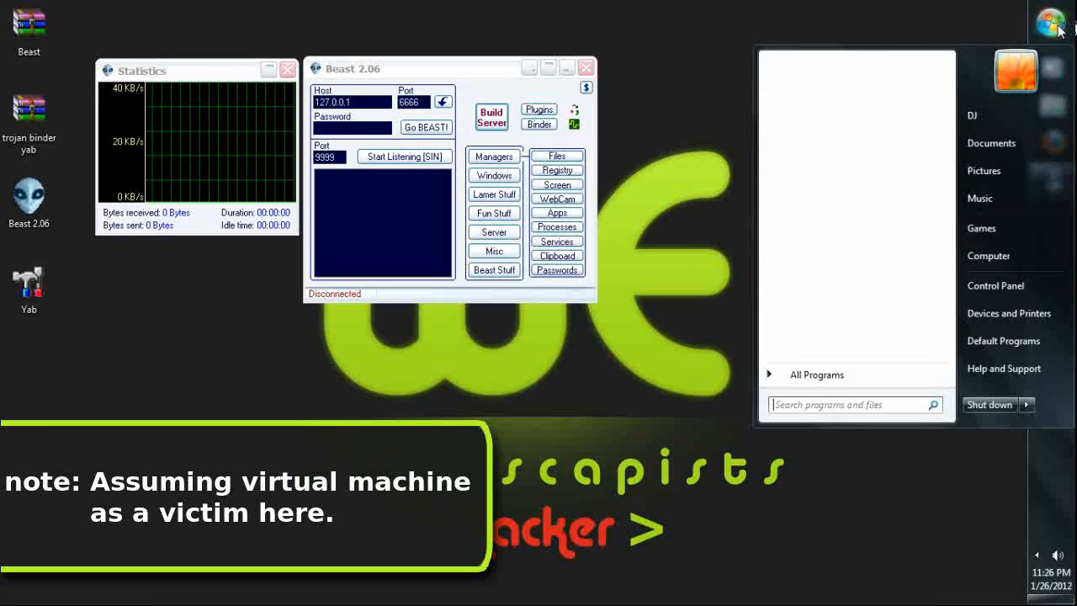
type("v")
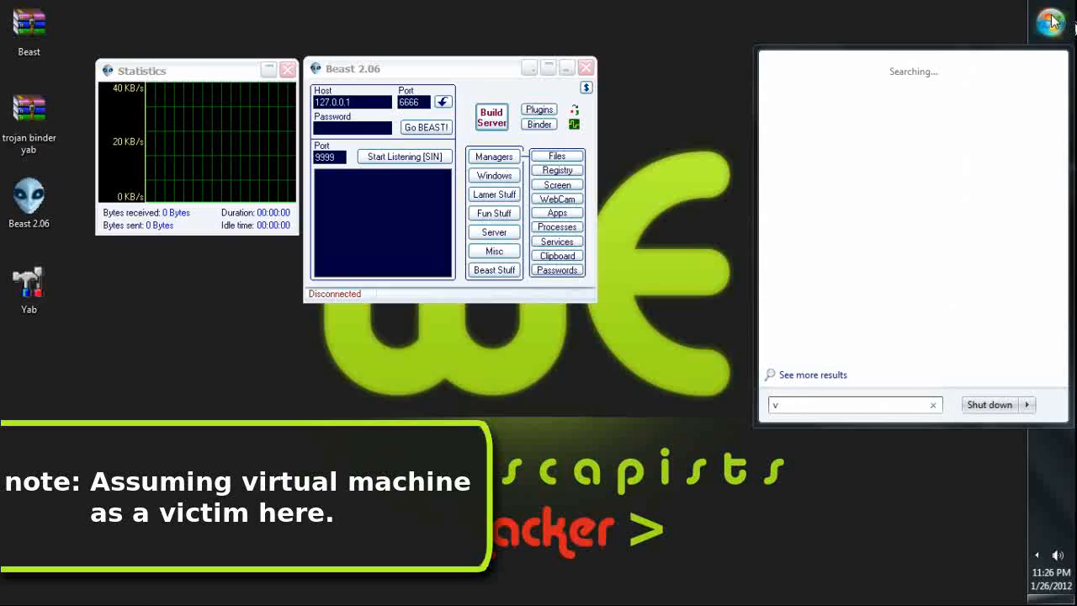
type("mware")
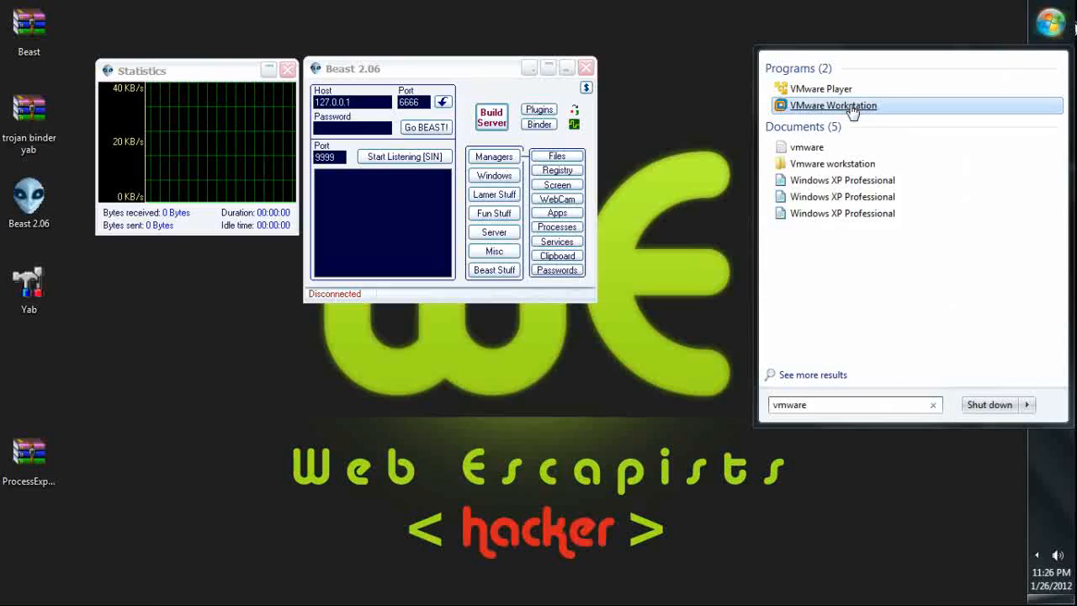
left_click(833, 105)
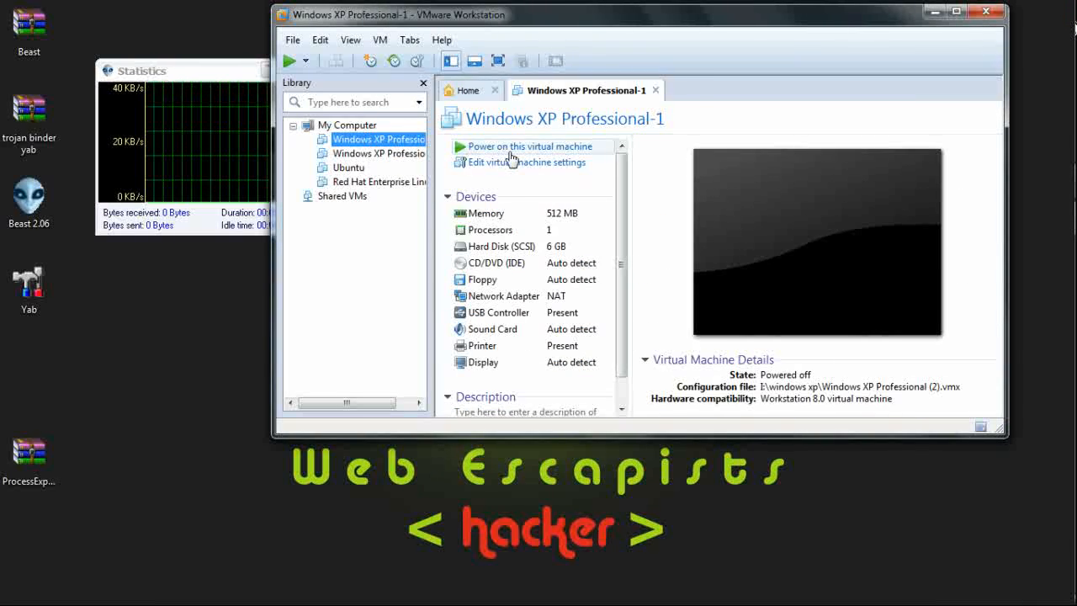
- Power on Windows XP Professional-1 and log in as Administrator
left_click(531, 144)
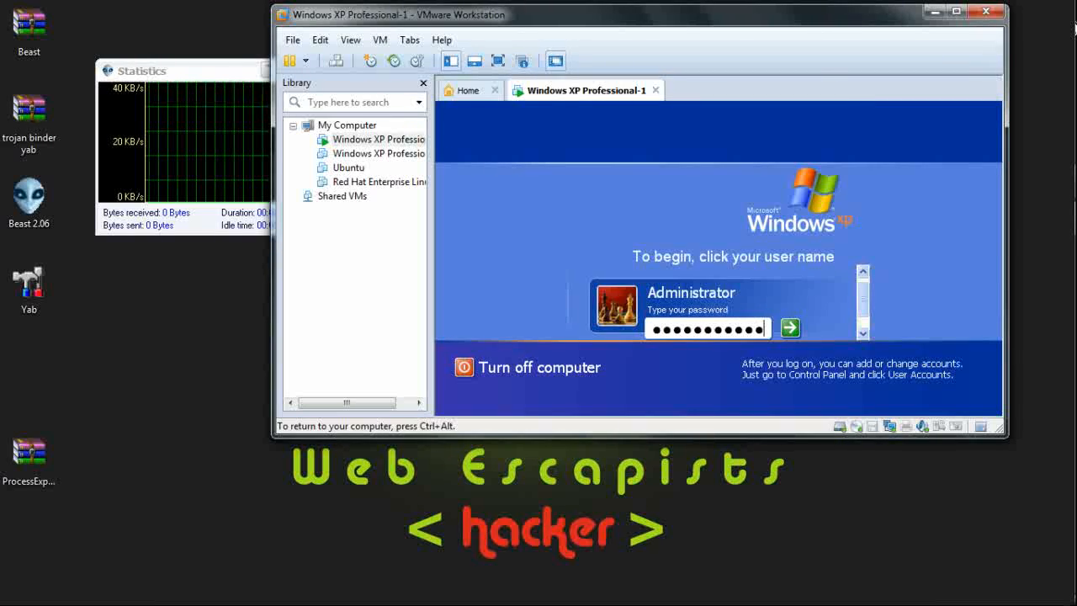
left_click(789, 326)
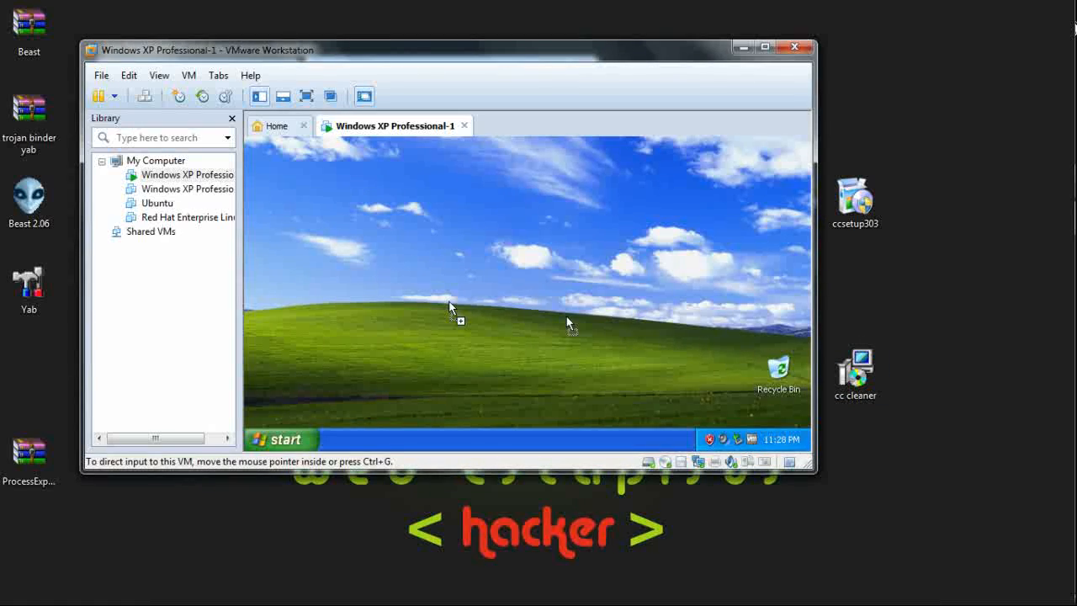
mouse_move(320, 229)
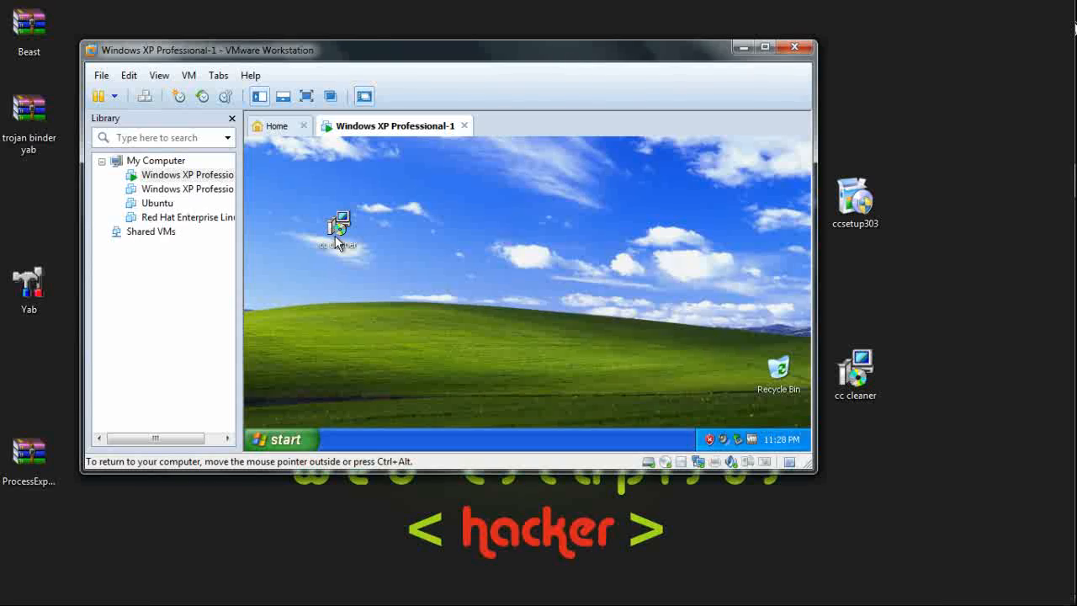
- Copy cc cleaner onto the XP desktop, run it and accept English as the installer language
left_click_drag(338, 227, 338, 155)
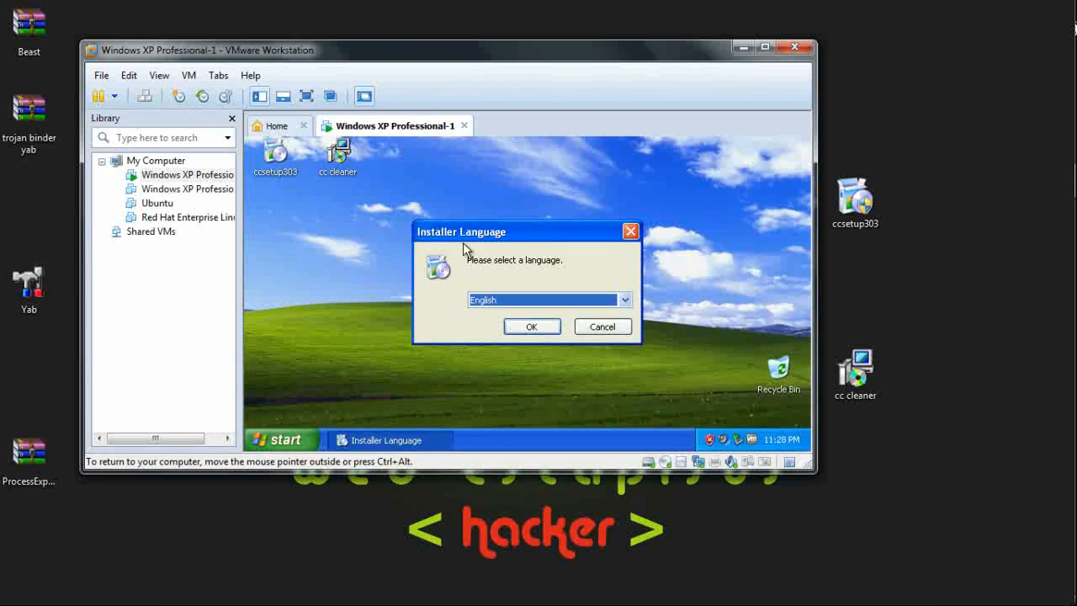
left_click_drag(461, 232, 501, 232)
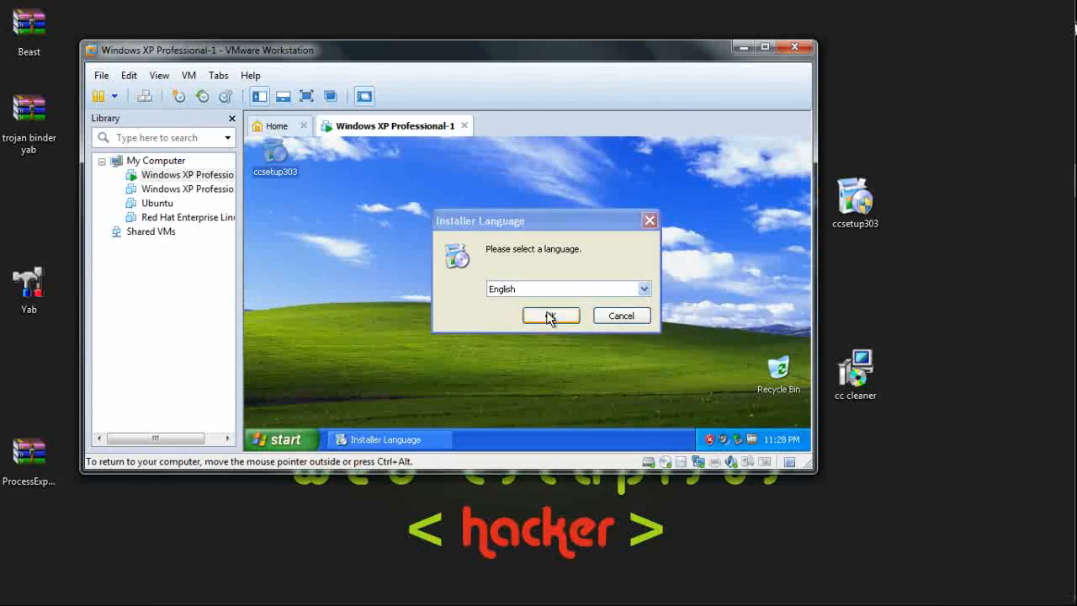
left_click(548, 314)
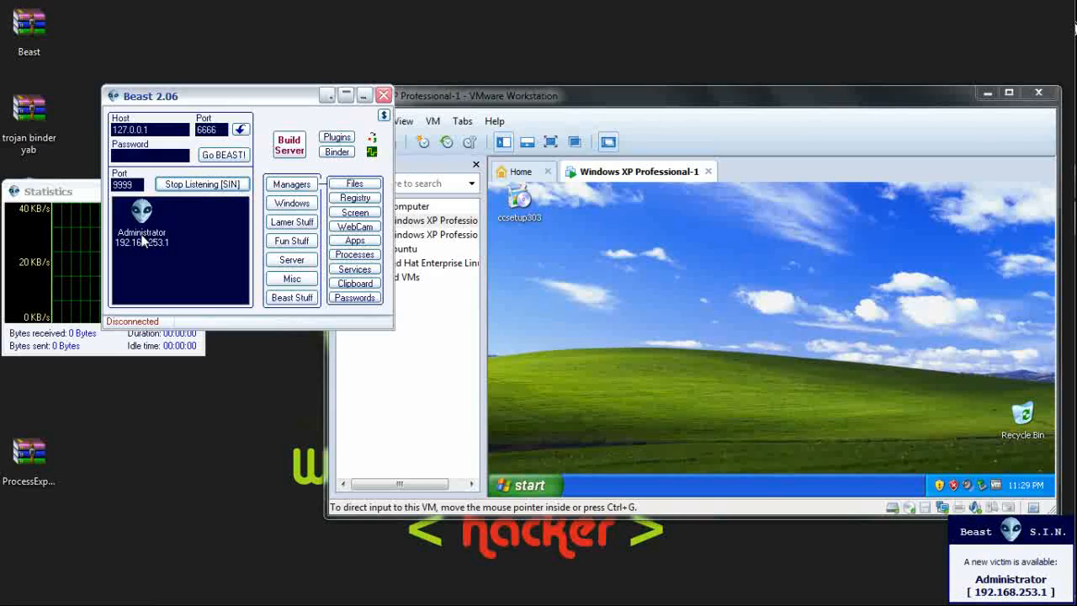
- Select the newly connected victim and show its Managers panel of remote tools
left_click(141, 236)
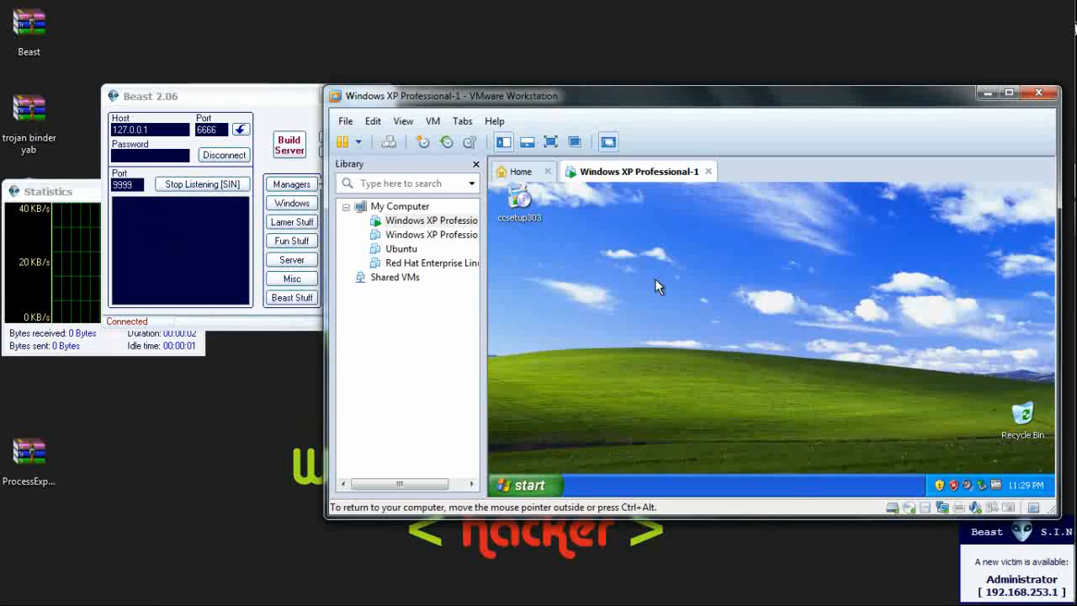
left_click(292, 184)
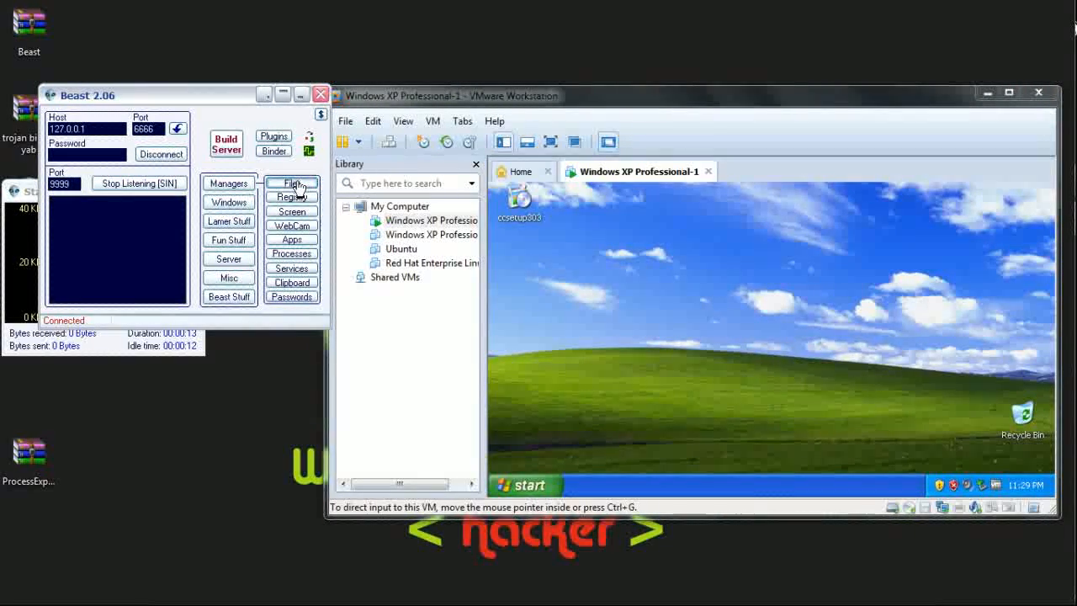
- Browse Documents and Settings, Program Files and System Volume Information on C:, then begin an upload to C:\
left_click(293, 181)
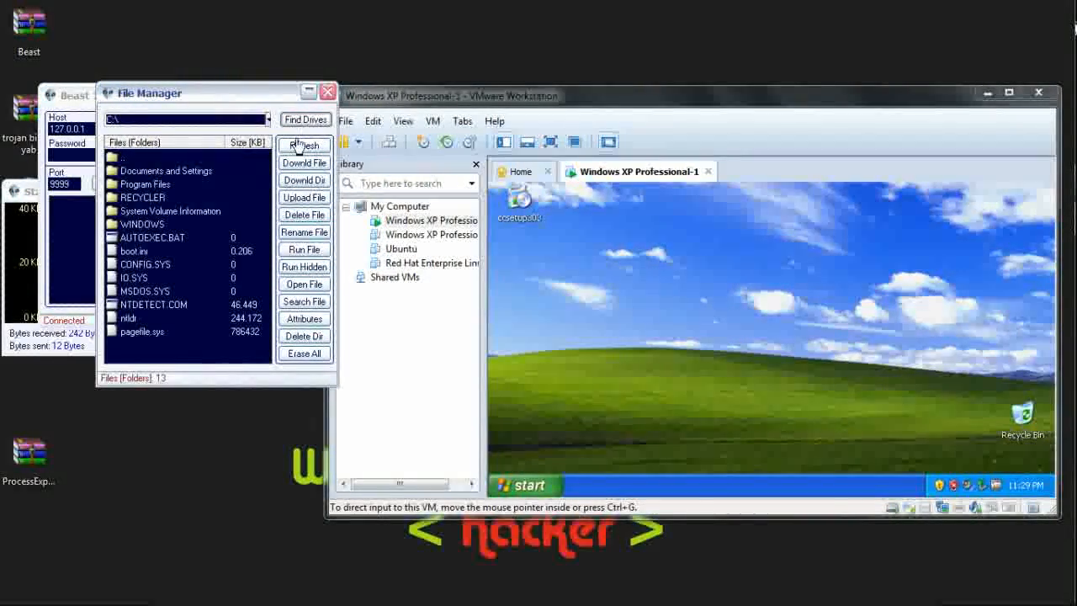
left_click(165, 171)
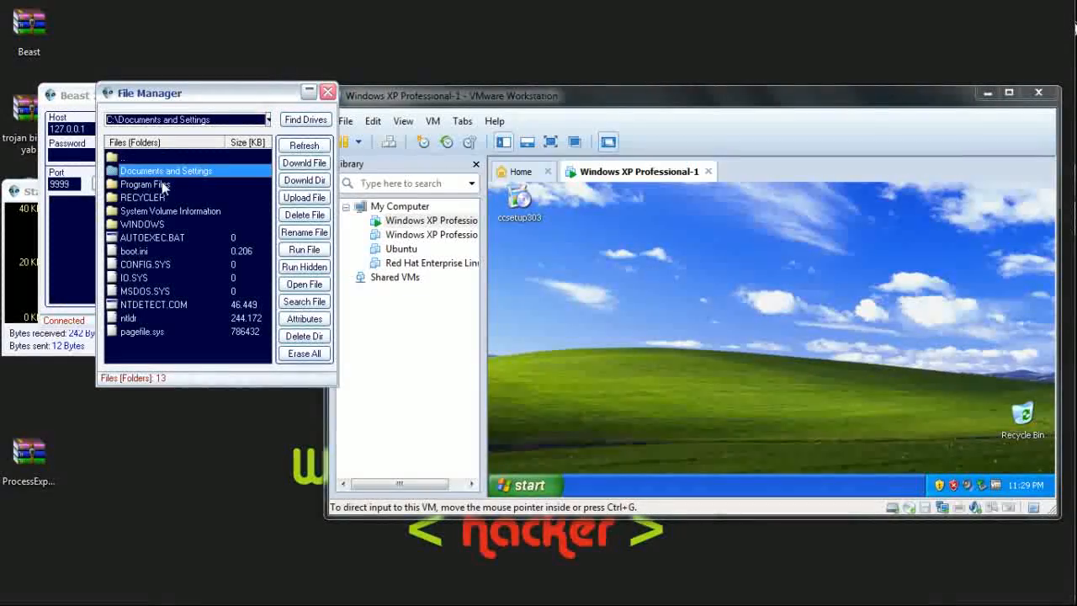
left_click(144, 183)
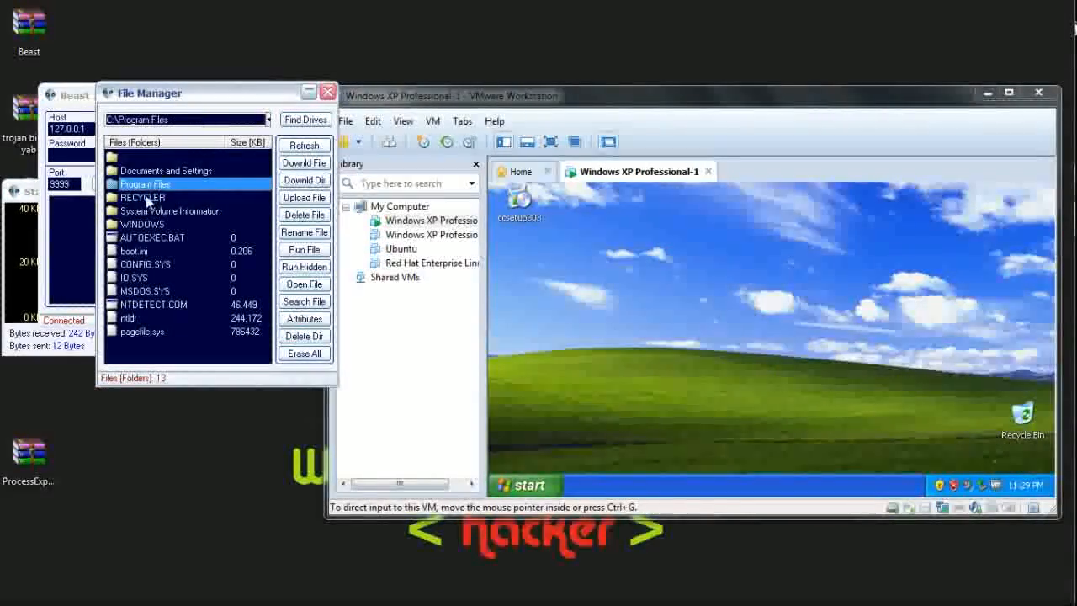
left_click(168, 212)
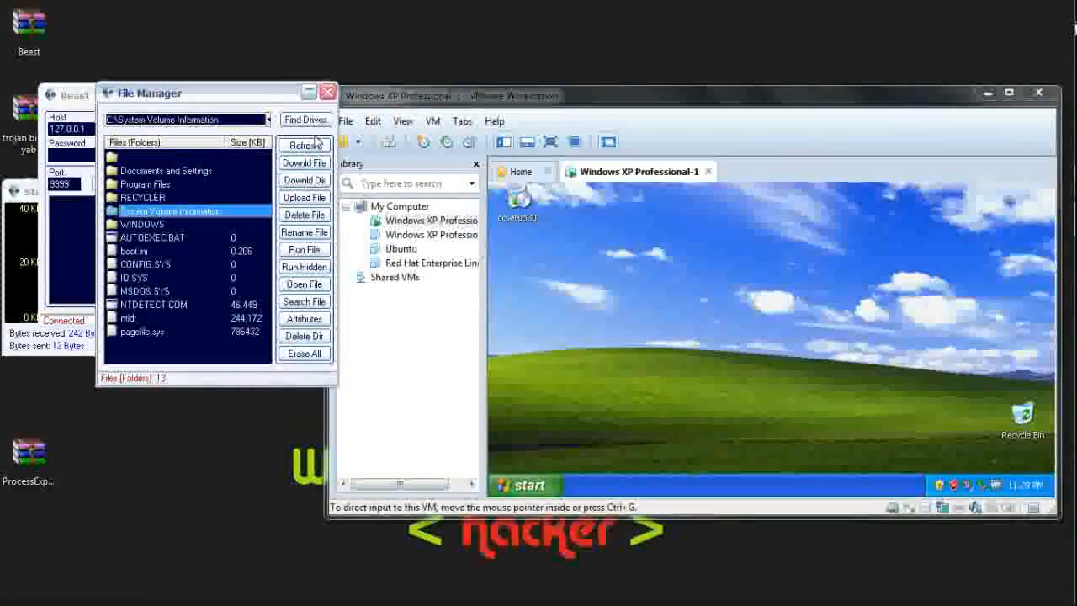
left_click(302, 197)
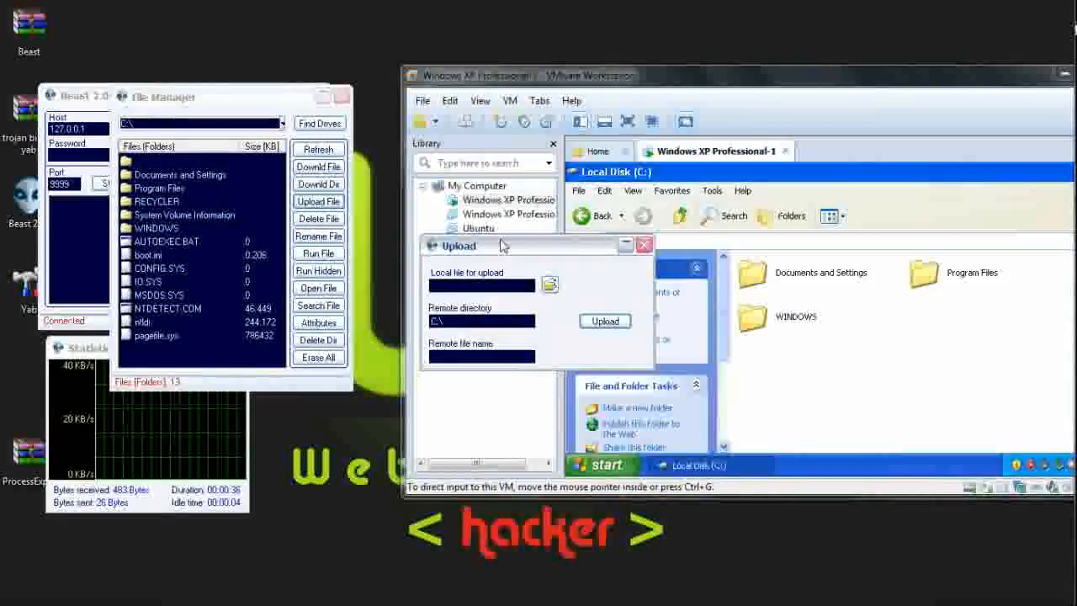
- Choose the lotus_11 wallpaper image and upload it to the victim's C:\ drive
left_click(545, 285)
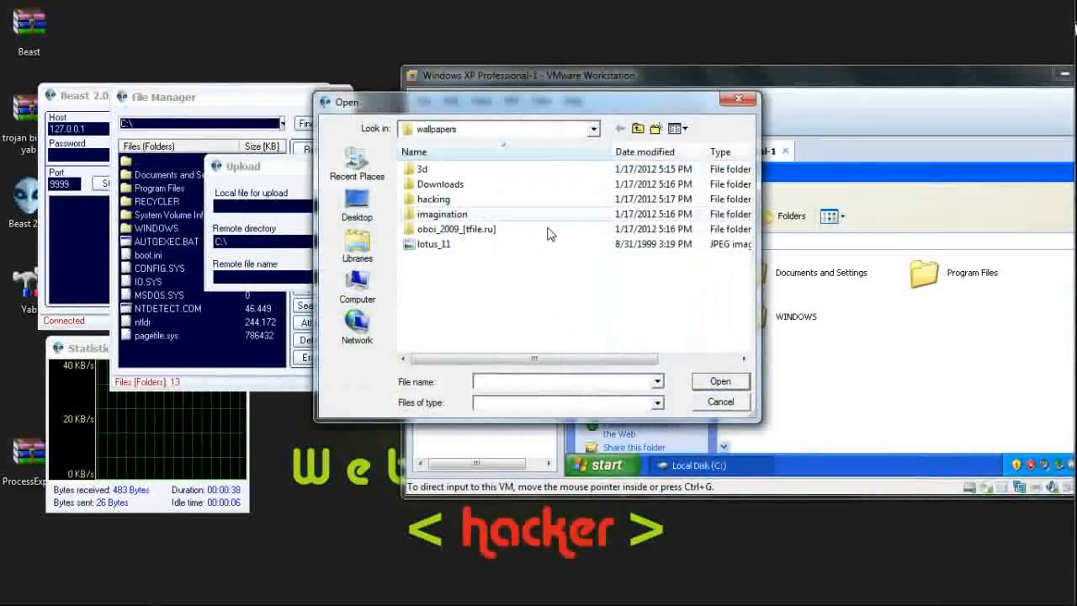
left_click(435, 243)
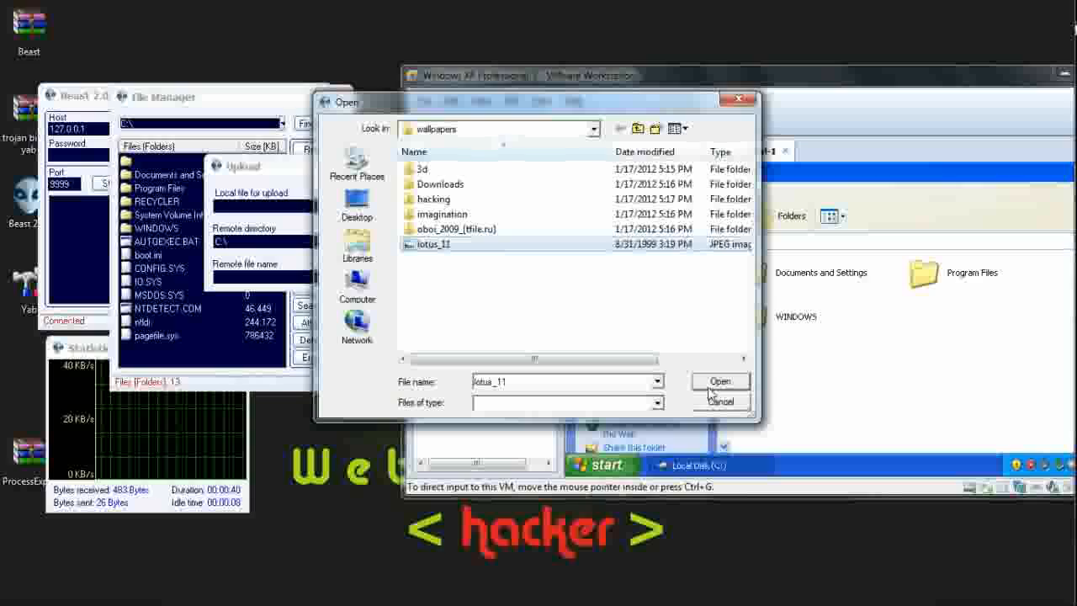
left_click(720, 381)
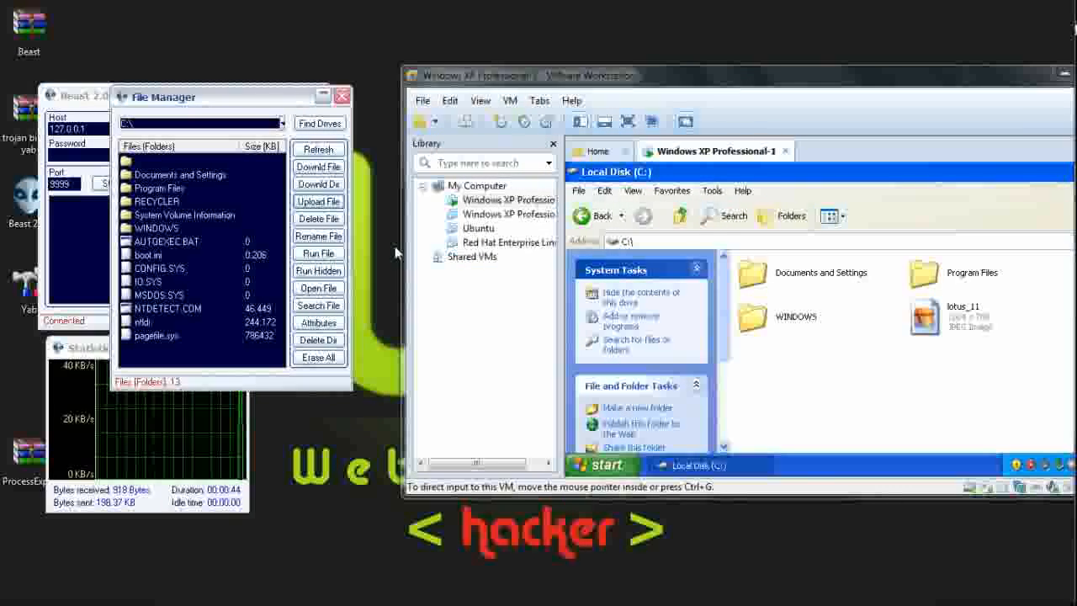
- View lotus_11 on the victim's drive in the XP guest, then close the image viewer
left_click(925, 317)
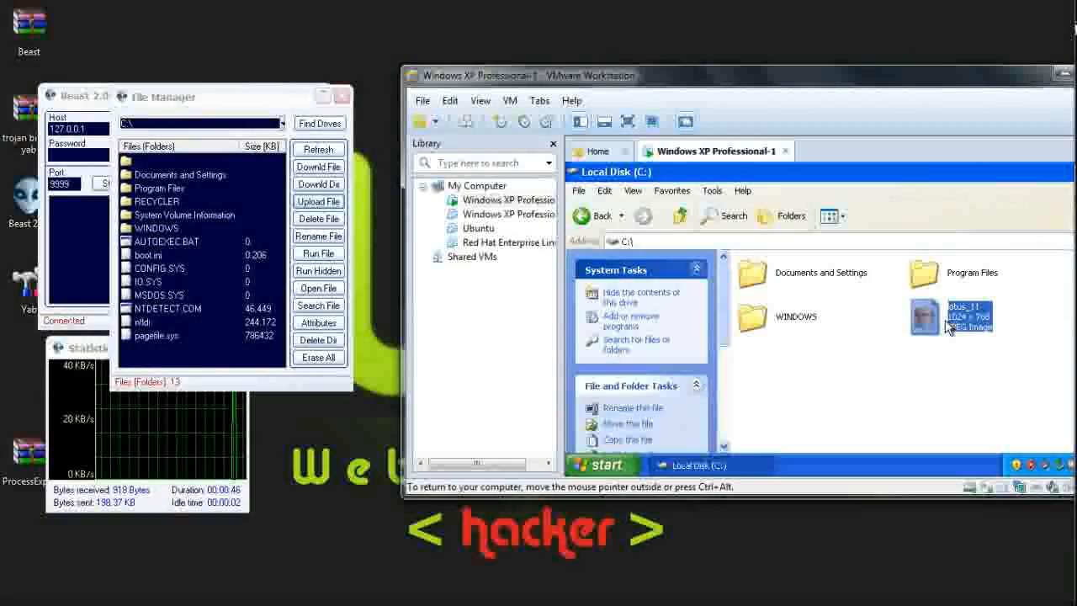
double_click(967, 316)
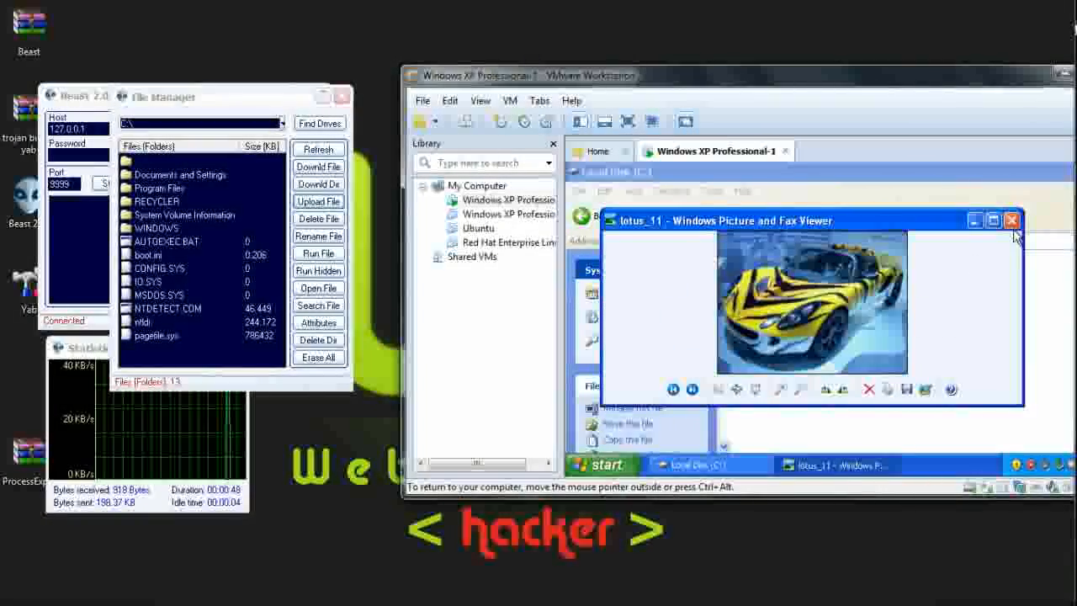
left_click(1011, 219)
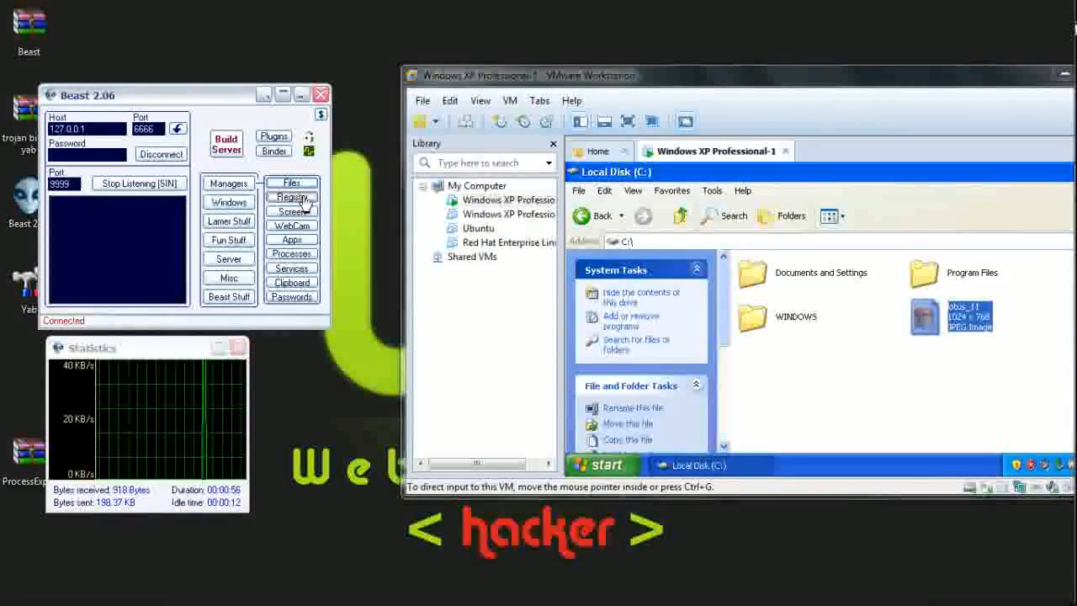
- Start the Remote Desktop viewer on the victim and acknowledge the missing-plugin warning
left_click(291, 212)
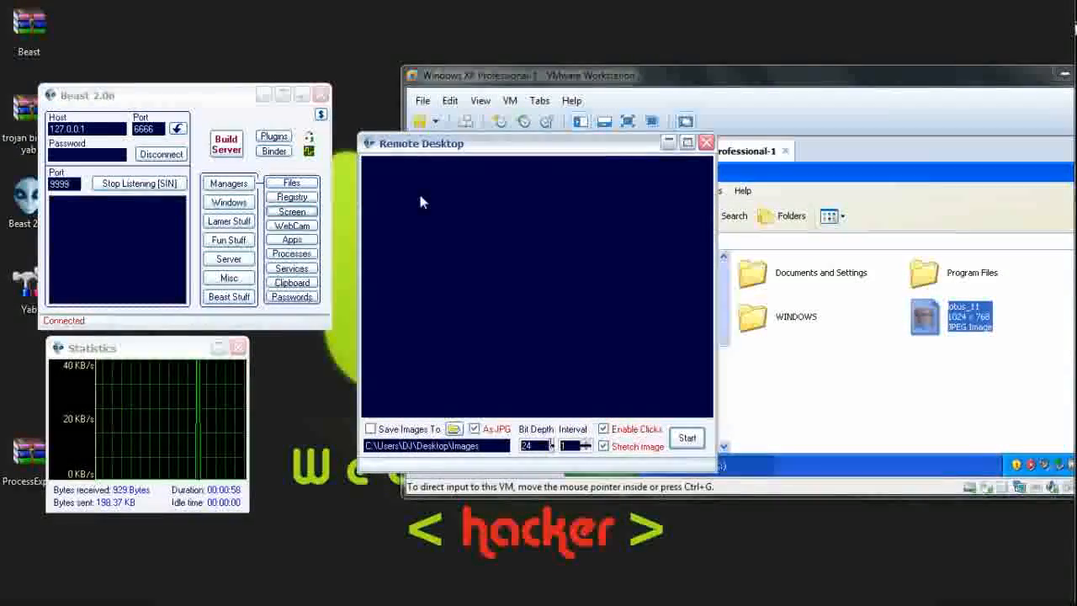
left_click_drag(412, 143, 130, 64)
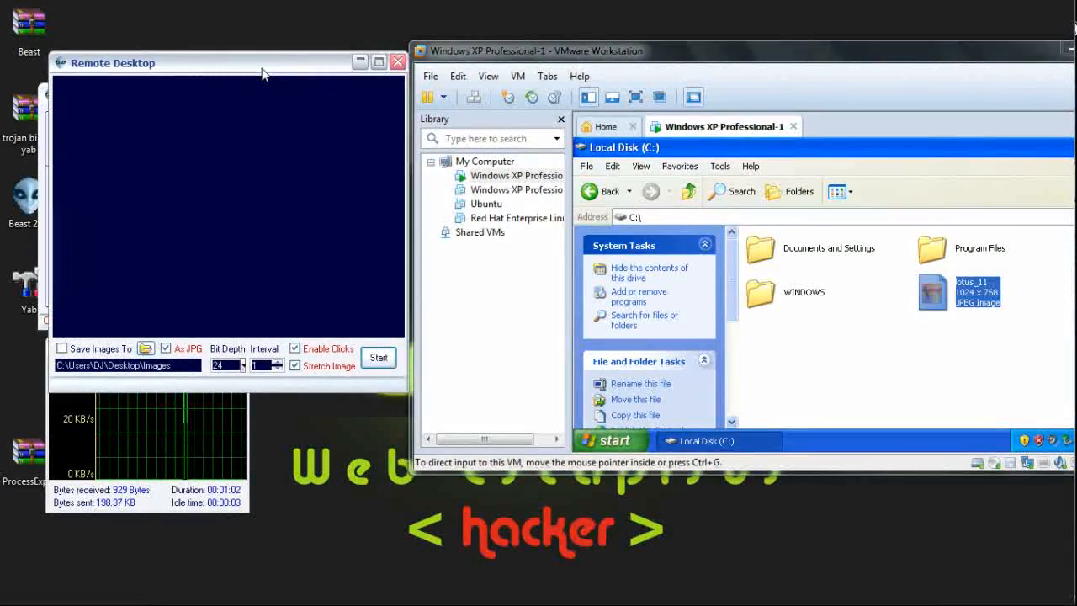
left_click(377, 356)
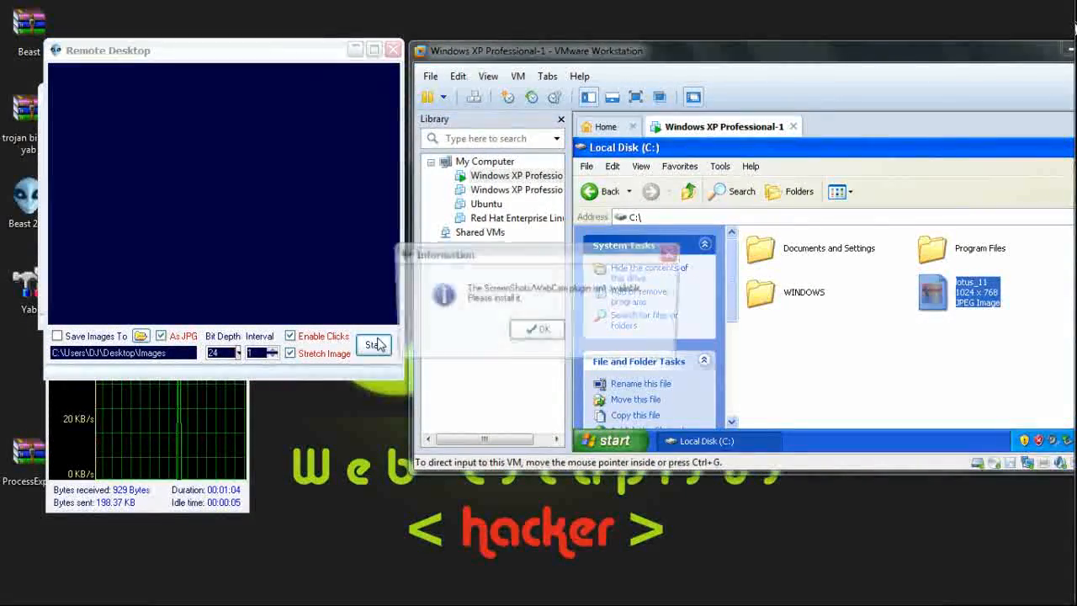
left_click(538, 328)
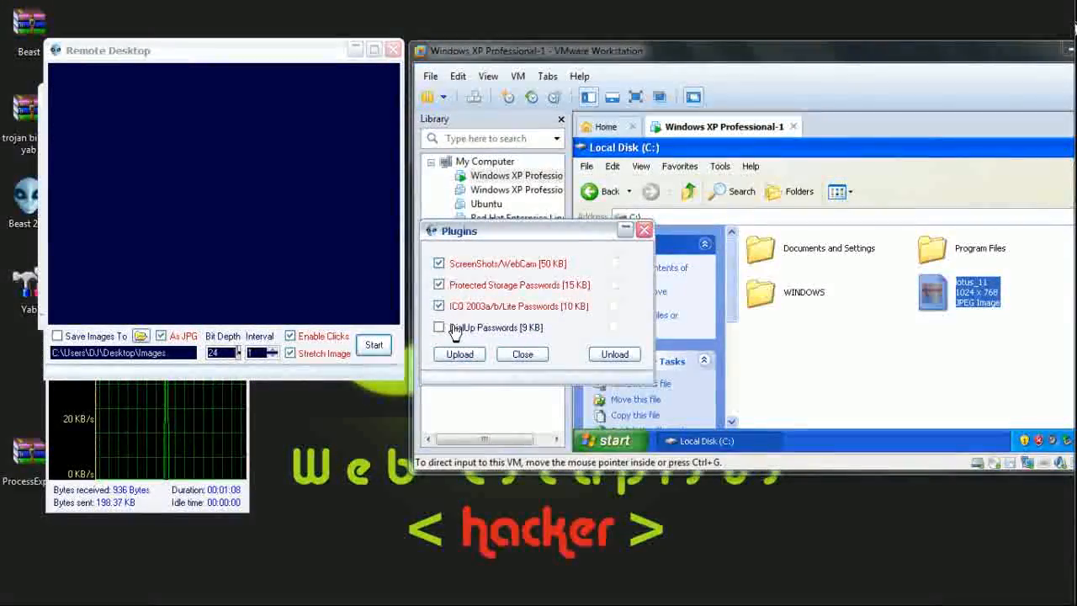
- Upload the screenshot, password and DialUp Passwords plugins to the victim and start the screen view again
left_click(438, 326)
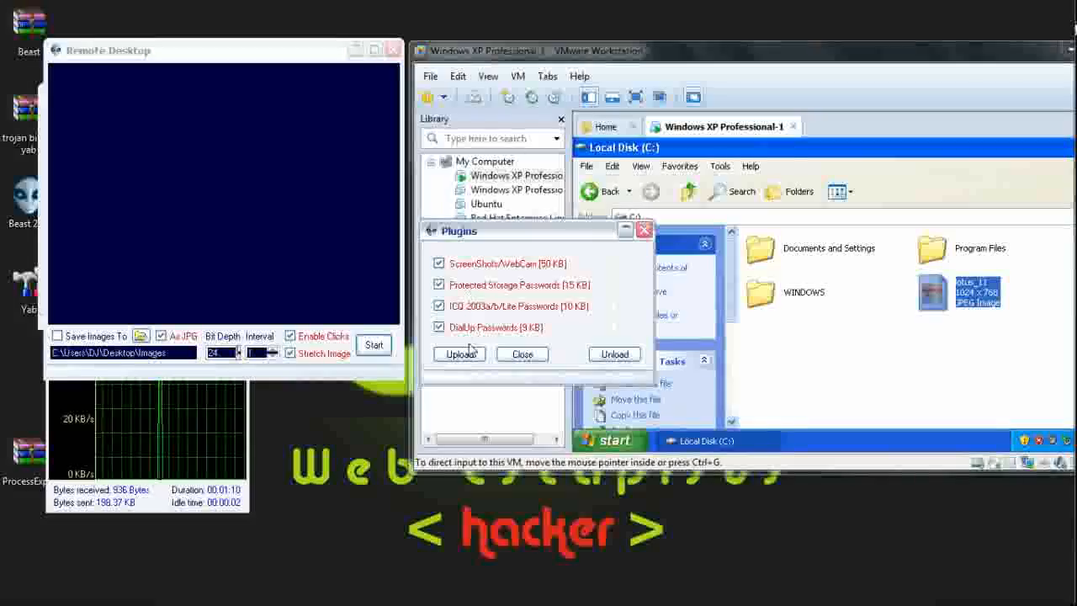
mouse_move(783, 234)
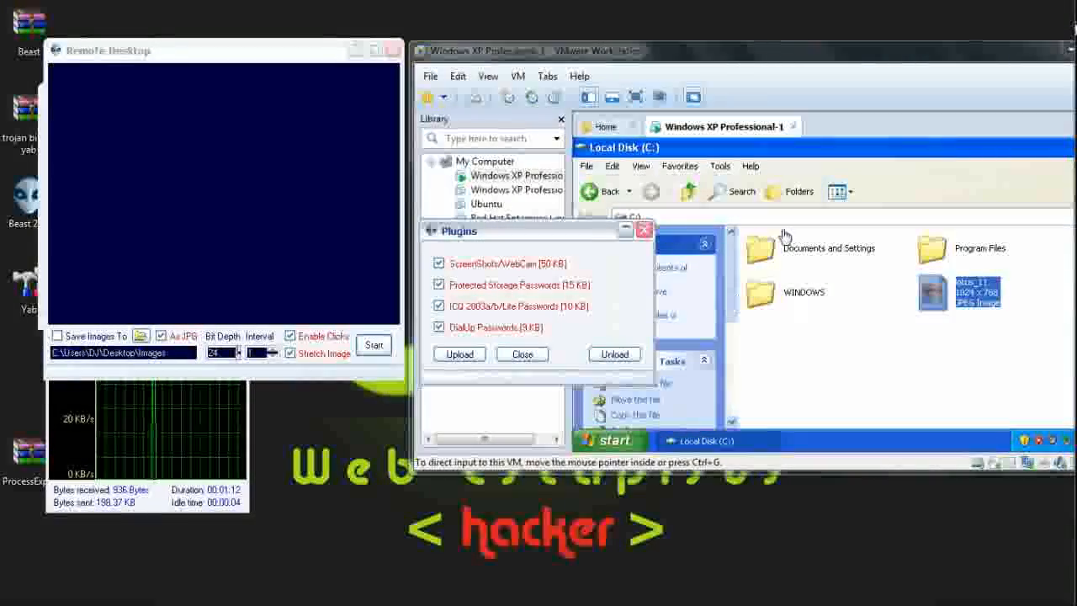
left_click(458, 353)
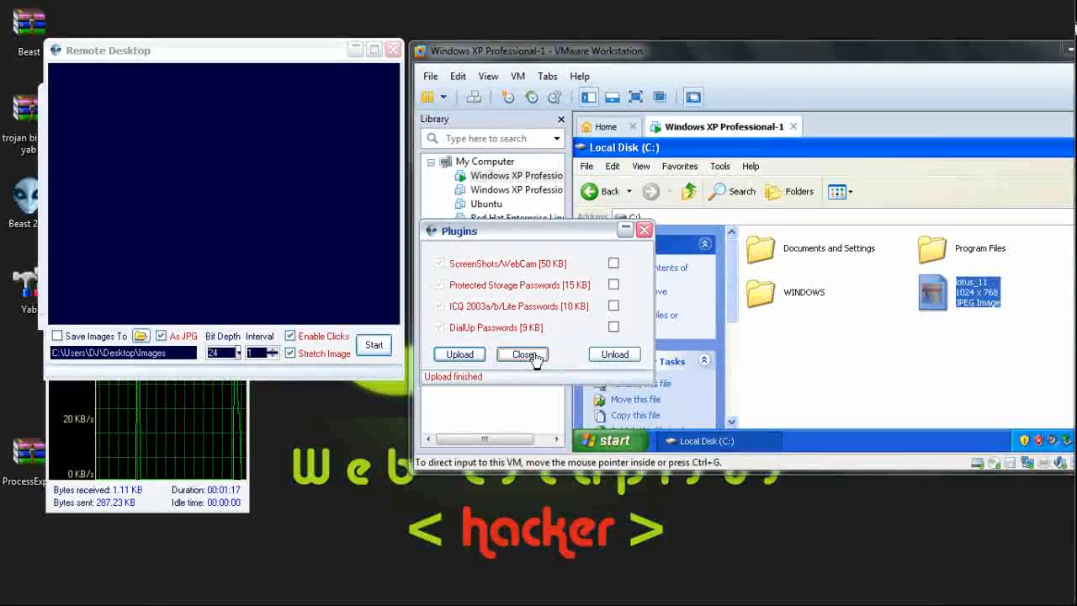
left_click(522, 354)
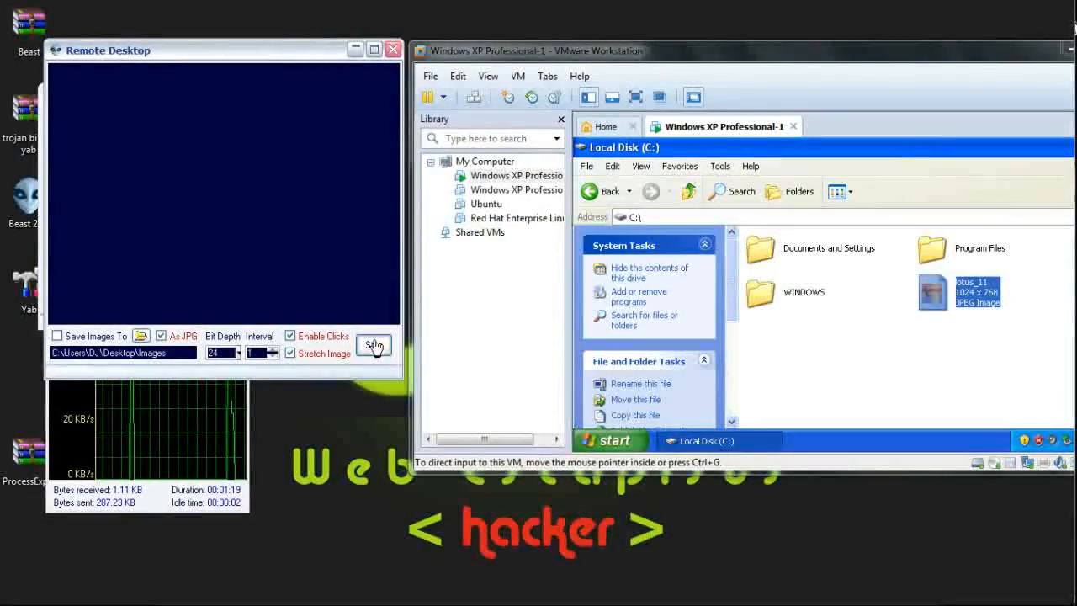
left_click(374, 345)
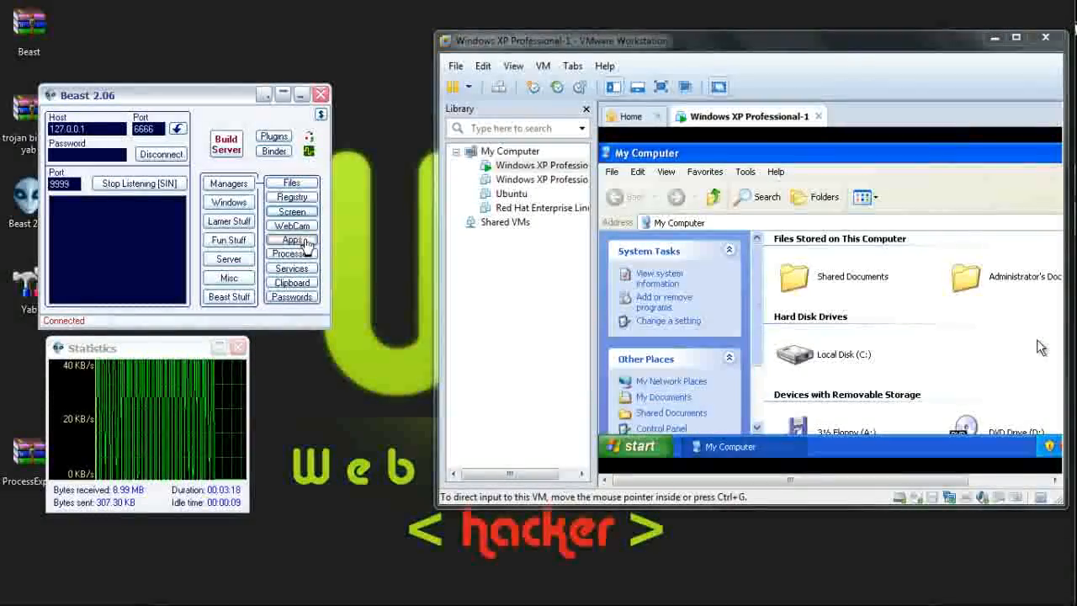
- In Processes Manager select explorer.exe and kill it, dropping the list from 22 to 21 processes
left_click(291, 252)
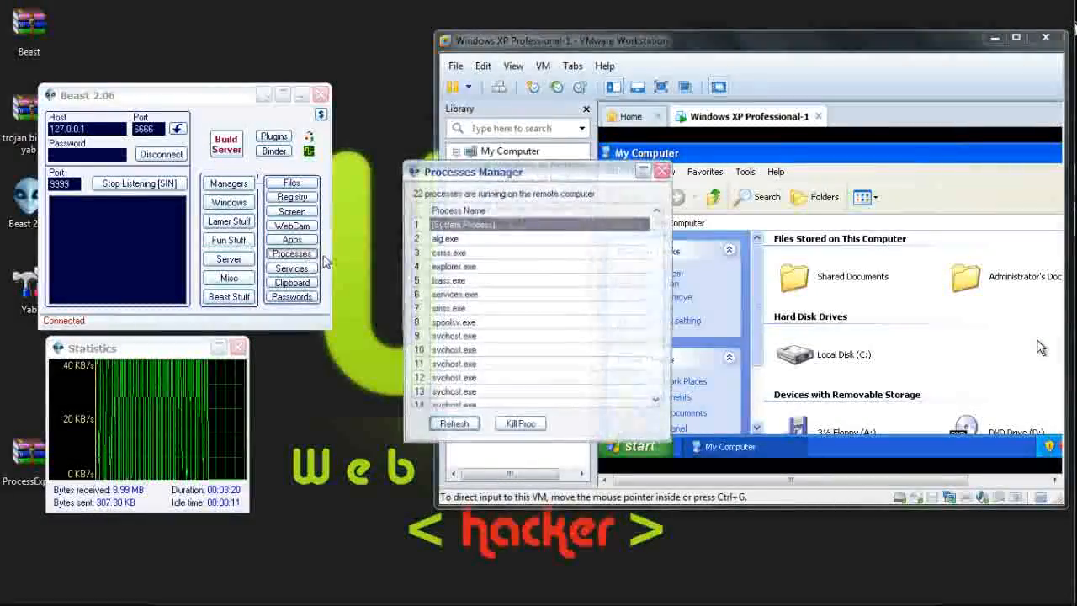
left_click_drag(475, 172, 367, 87)
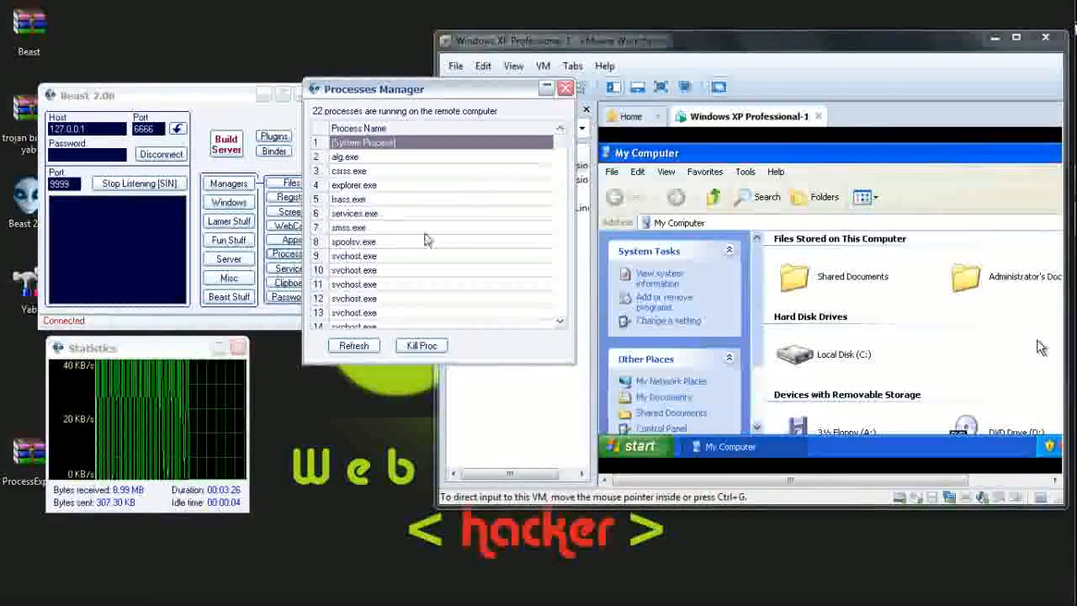
left_click(395, 212)
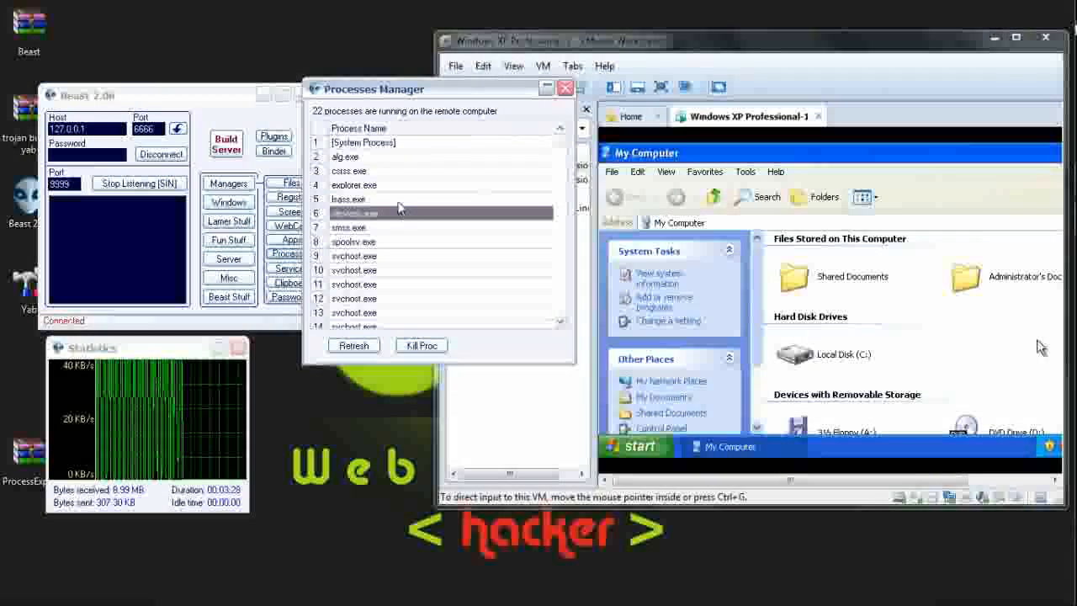
left_click(353, 183)
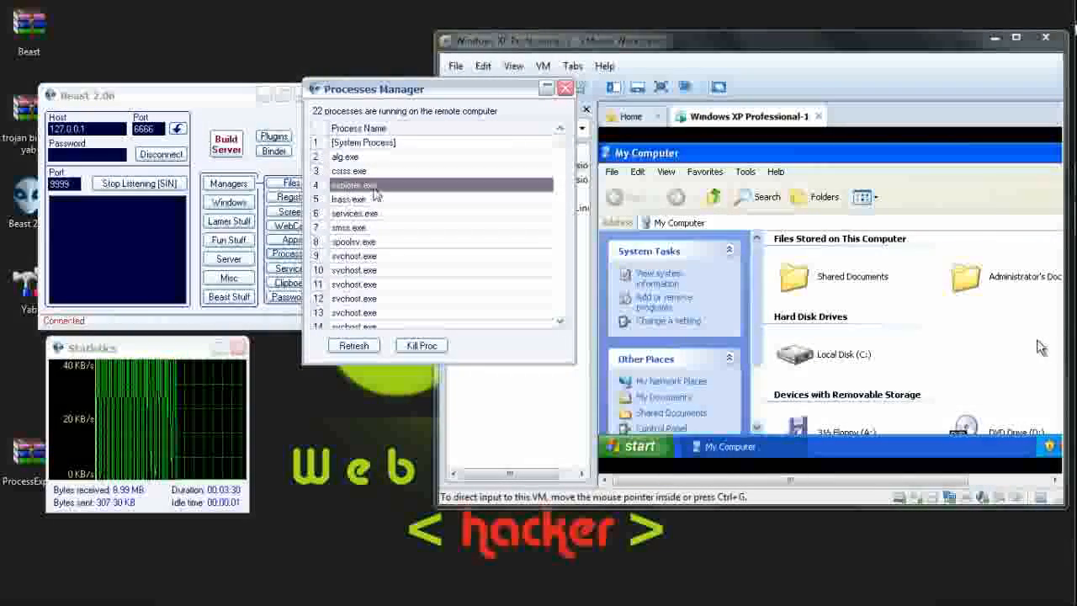
left_click(421, 345)
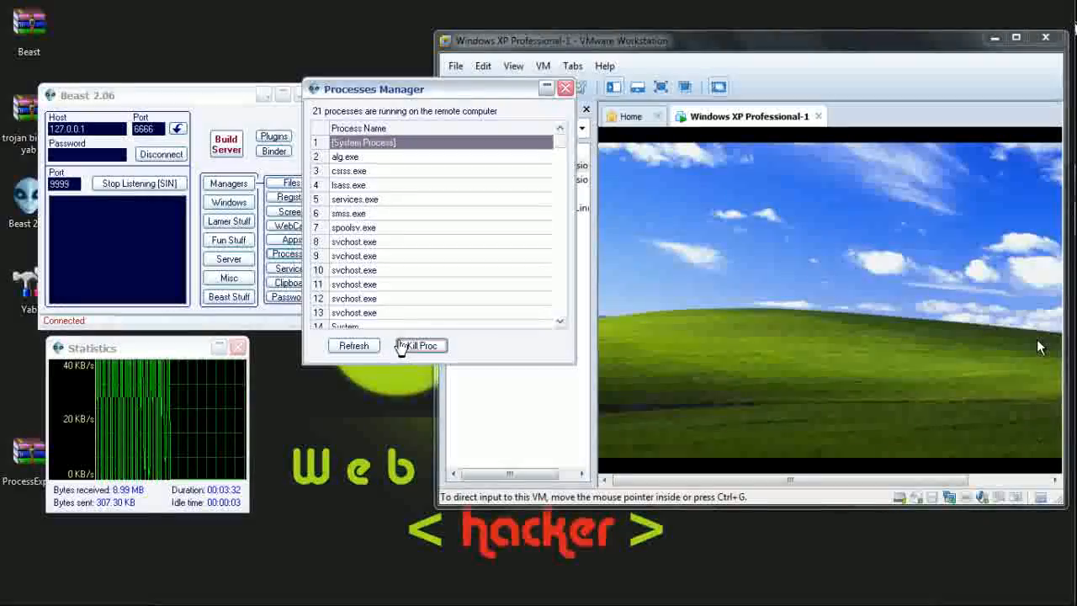
mouse_move(881, 340)
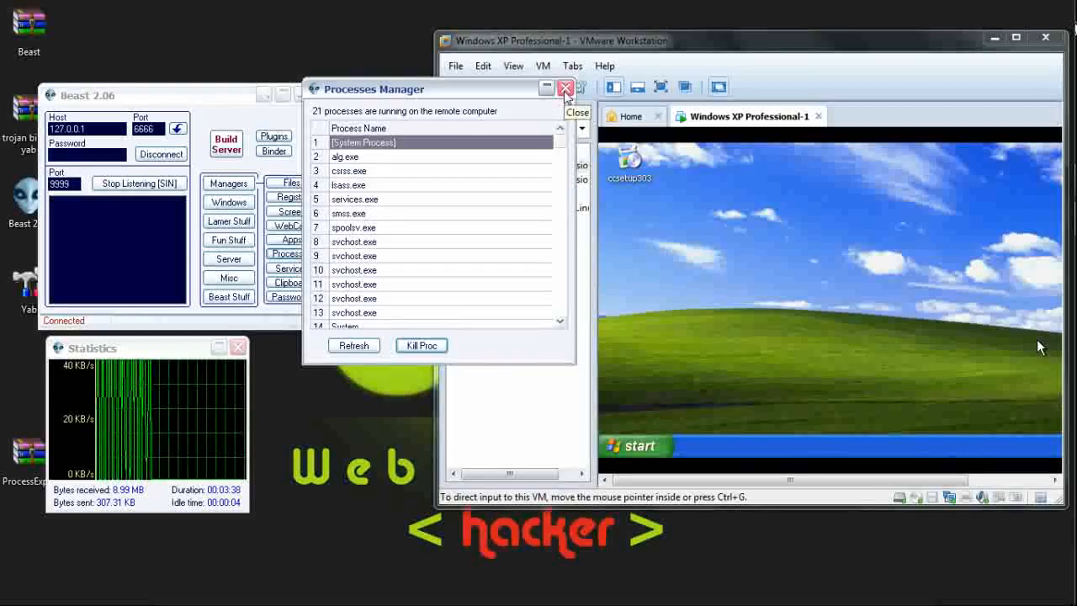
- Close Processes Manager and look through the victim's 83 remote services, then close the list
left_click(565, 88)
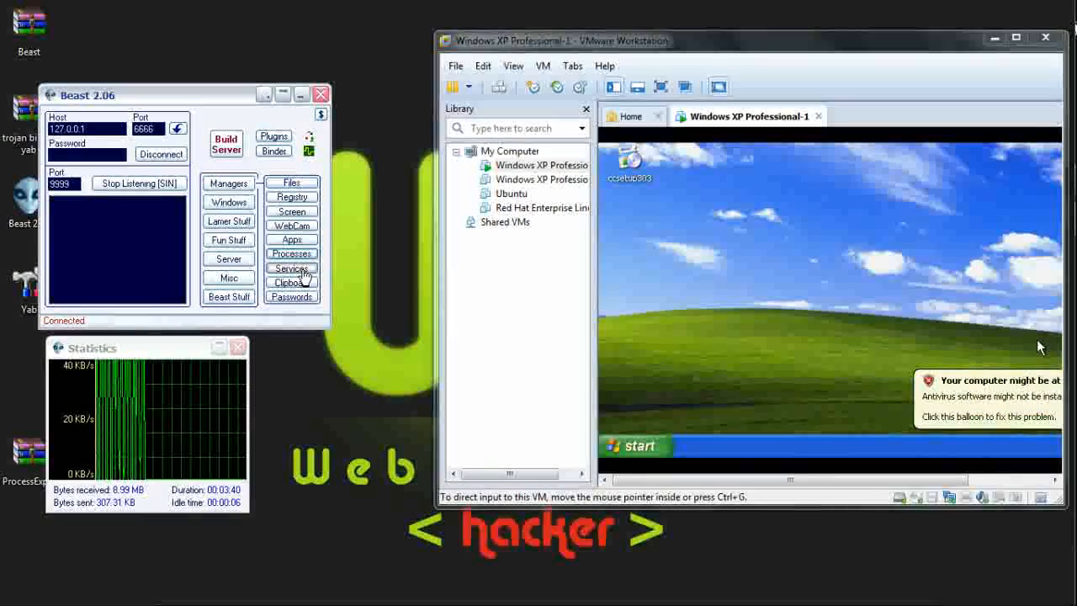
left_click(291, 269)
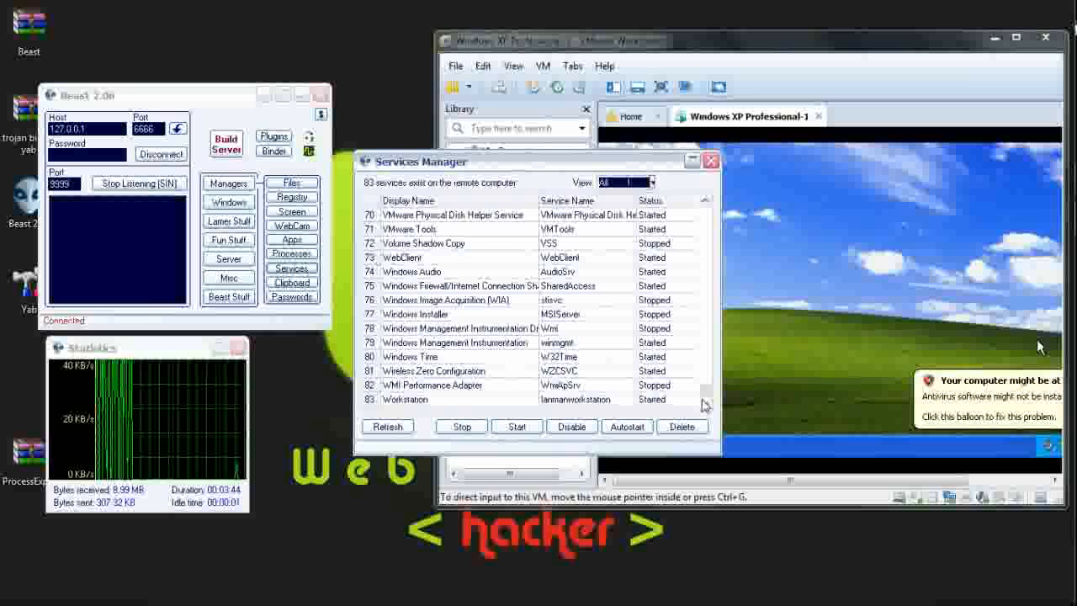
scroll("up", 3)
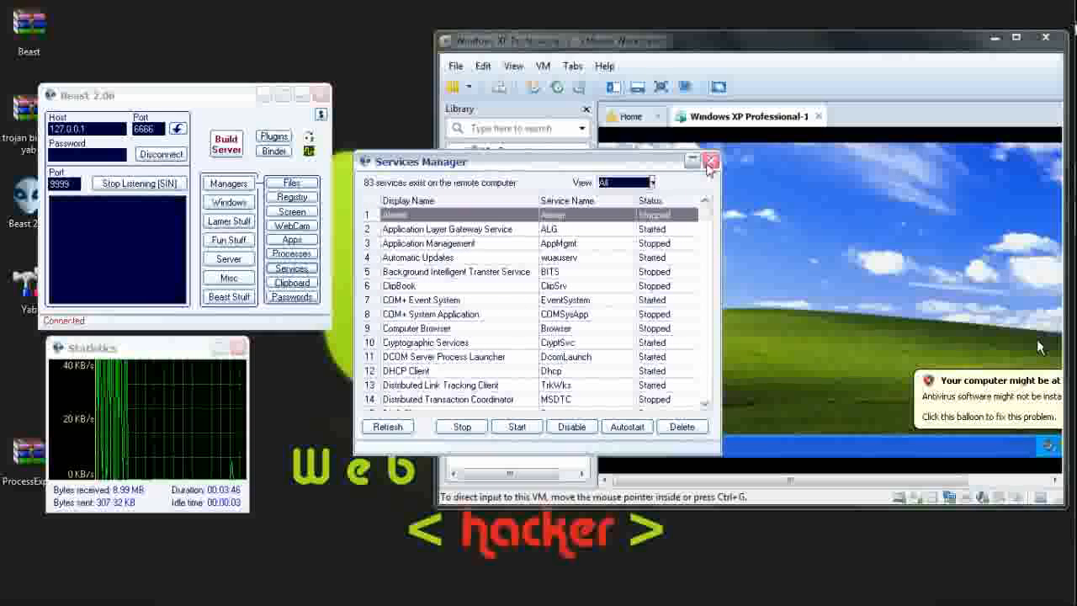
left_click(710, 161)
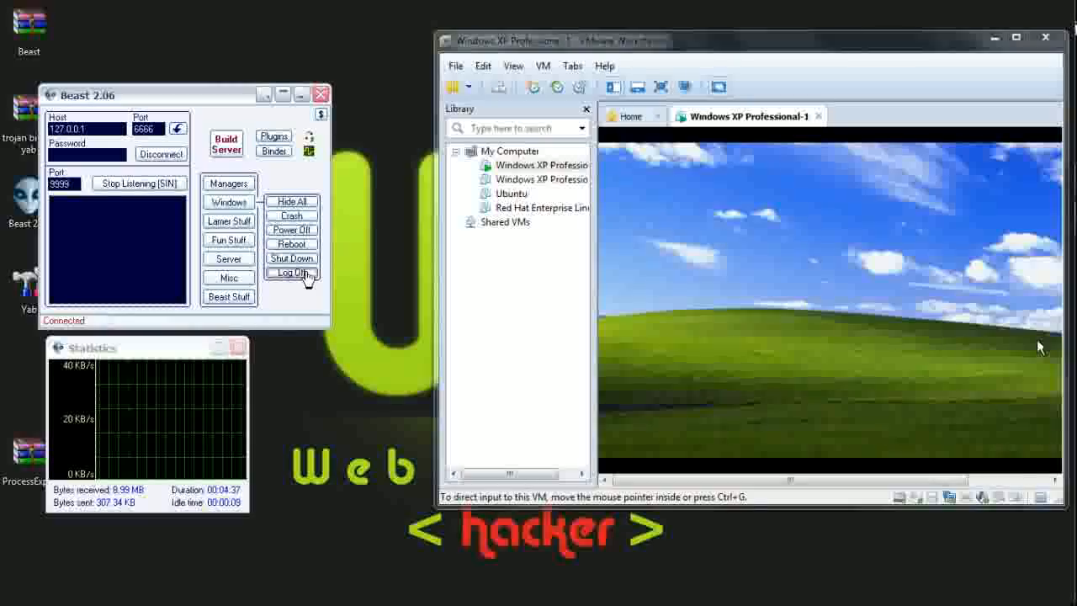
- Log the victim off remotely, then sign the XP guest back in as Administrator
left_click(291, 272)
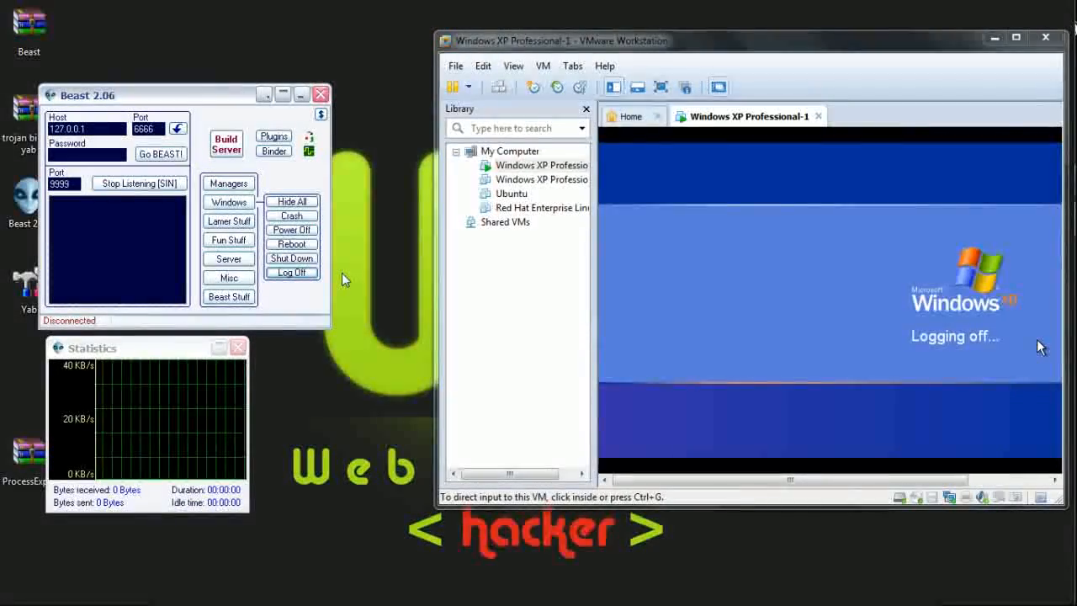
mouse_move(771, 226)
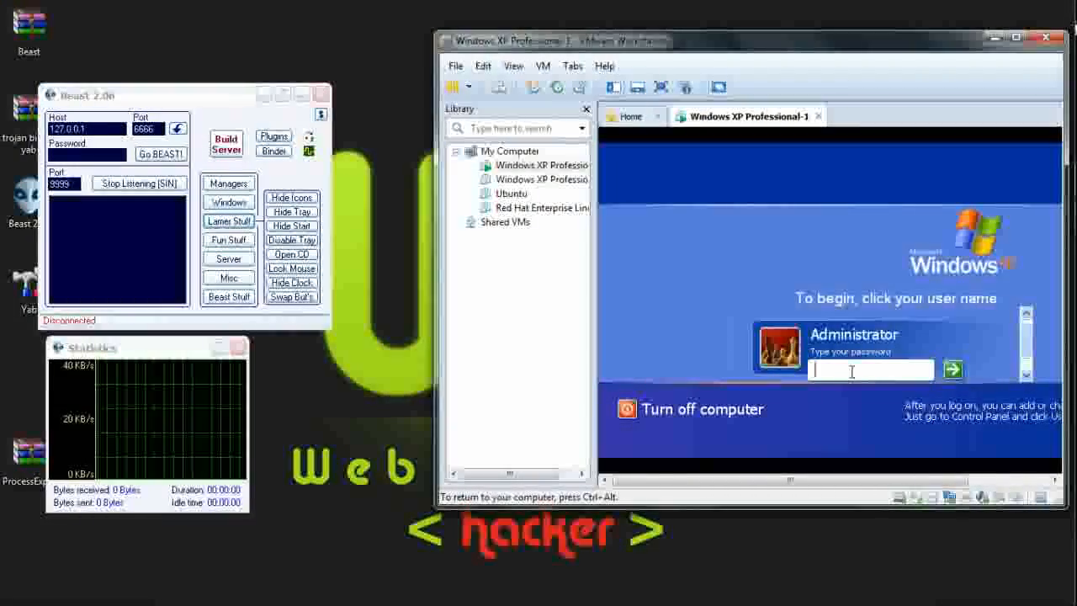
left_click(952, 370)
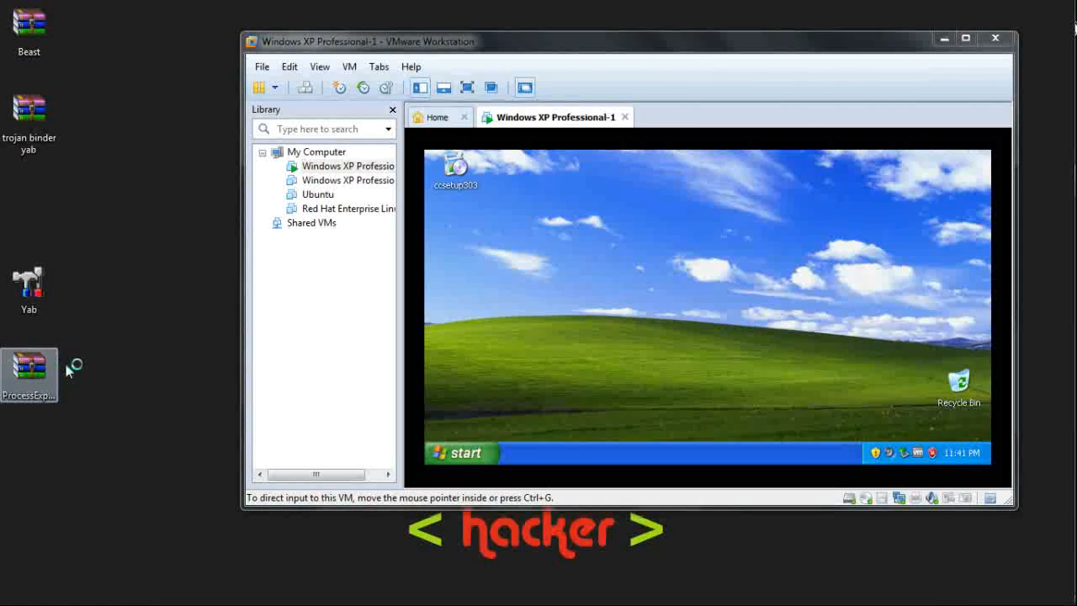
- Open ProcessExplorer.zip in WinRAR and select procexp.exe for extraction to the desktop
double_click(31, 370)
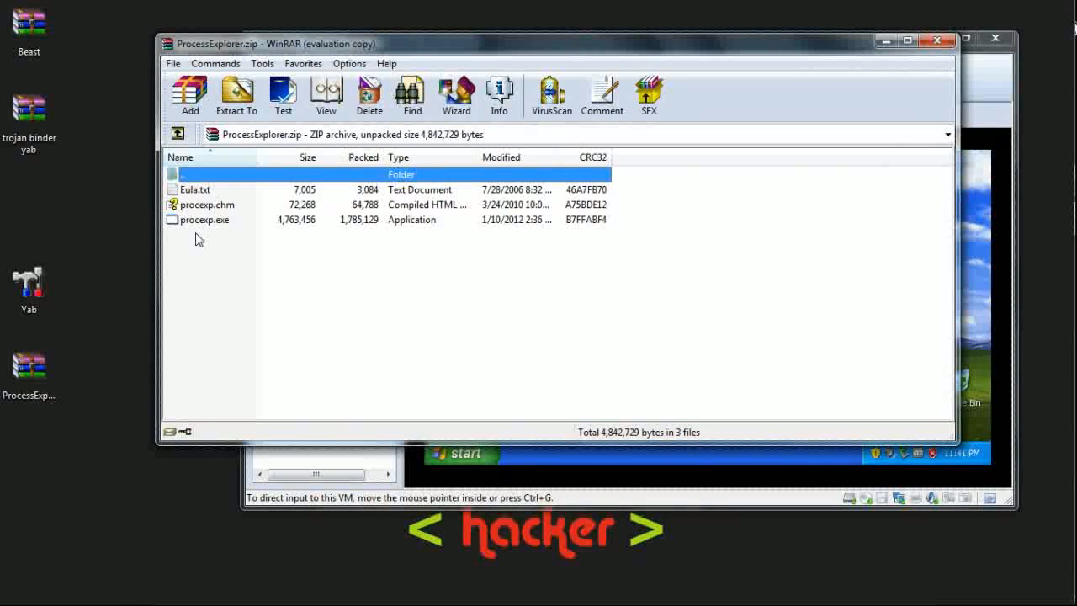
left_click(203, 218)
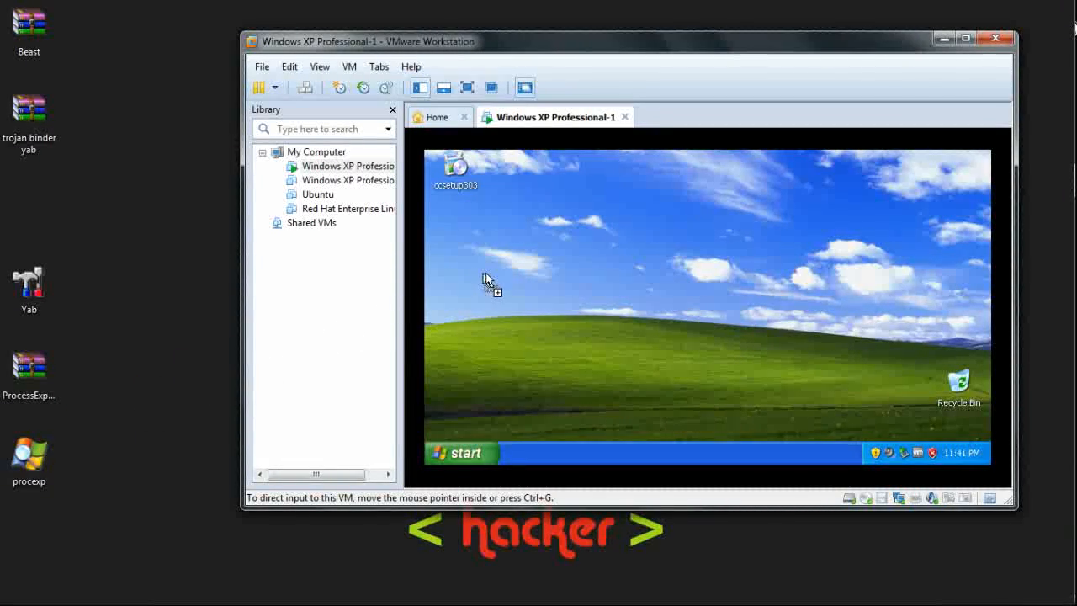
mouse_move(508, 270)
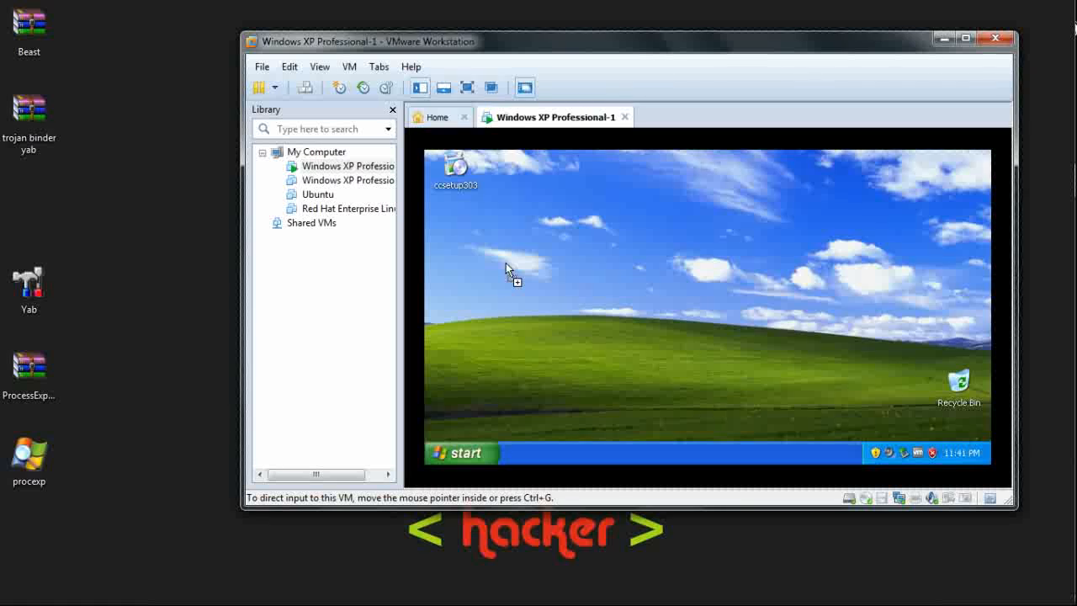
mouse_move(548, 274)
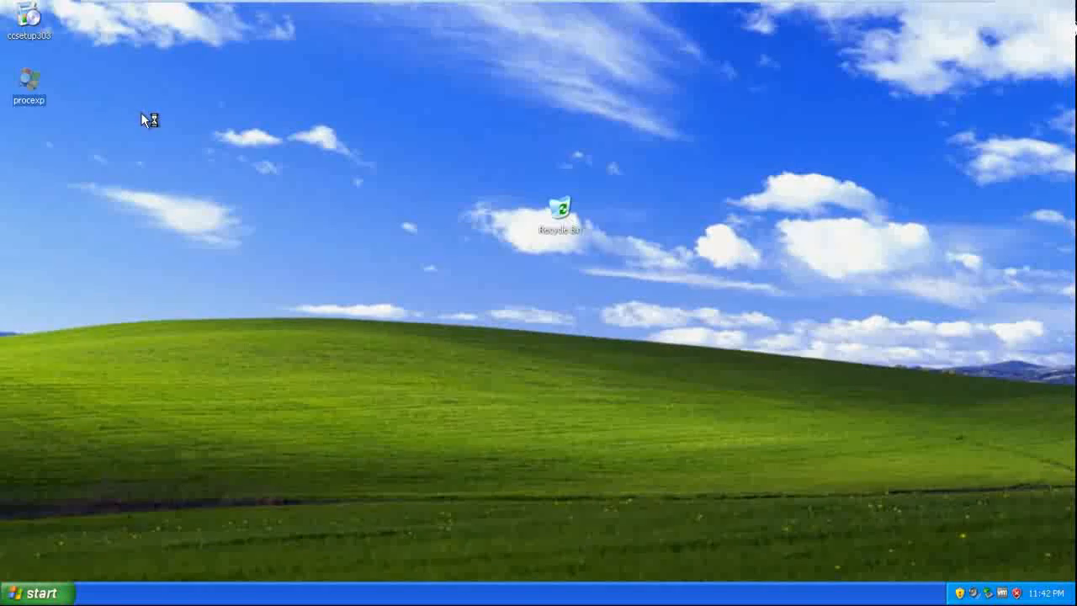
mouse_move(330, 138)
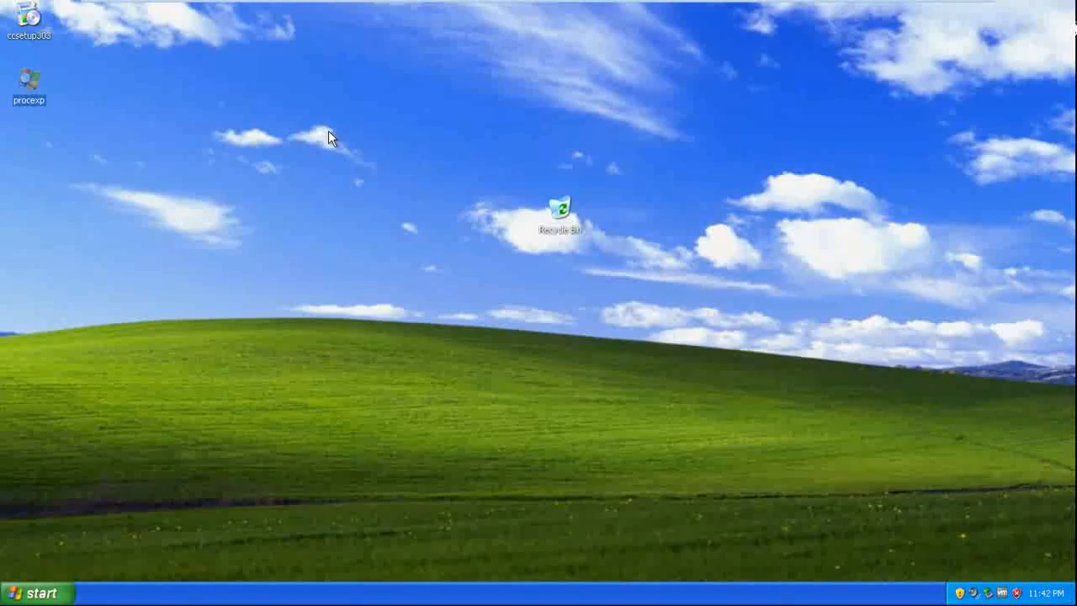
- Run procexp on the victim and kill the rogue svchost.exe process tree, disconnecting Beast
double_click(29, 81)
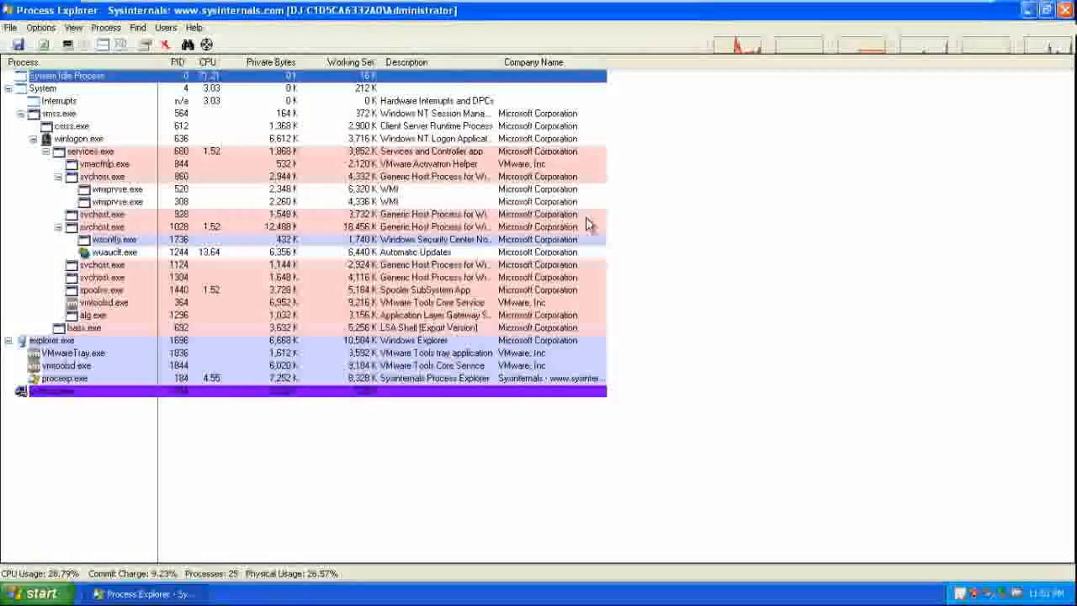
mouse_move(108, 212)
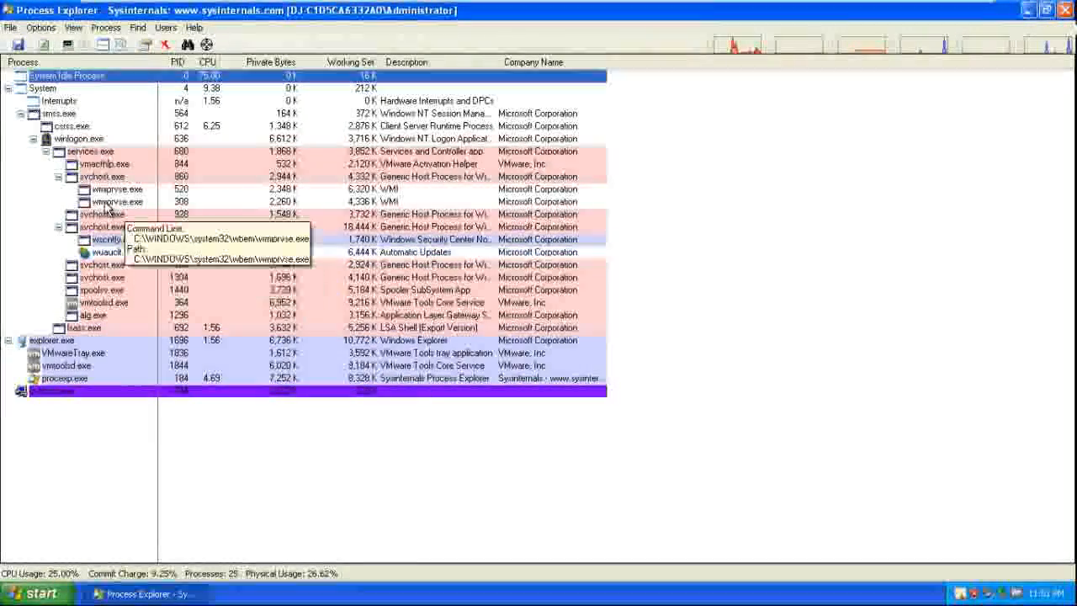
mouse_move(109, 264)
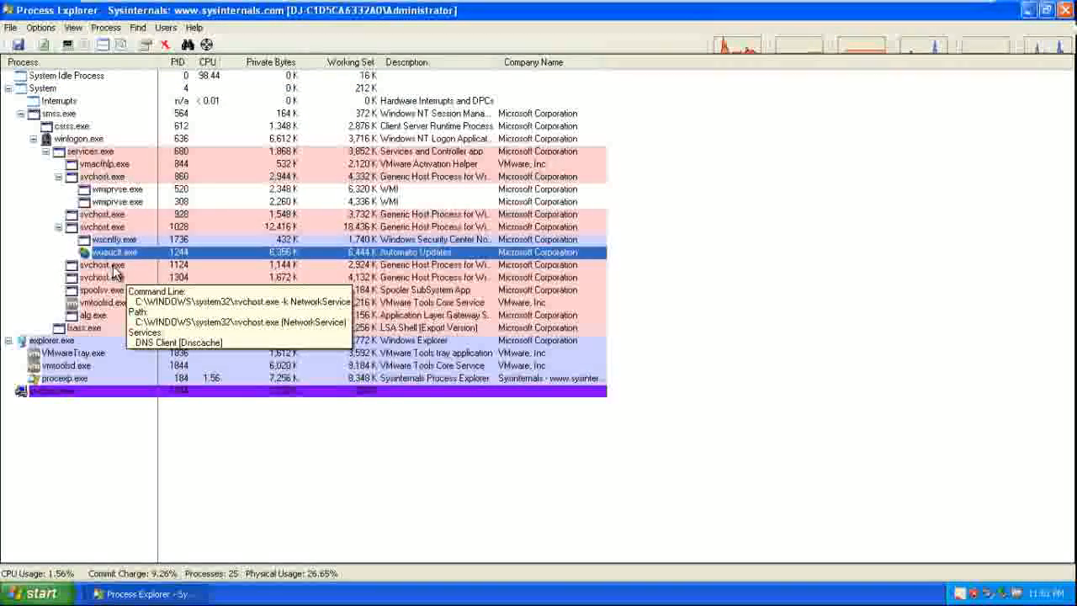
left_click(101, 265)
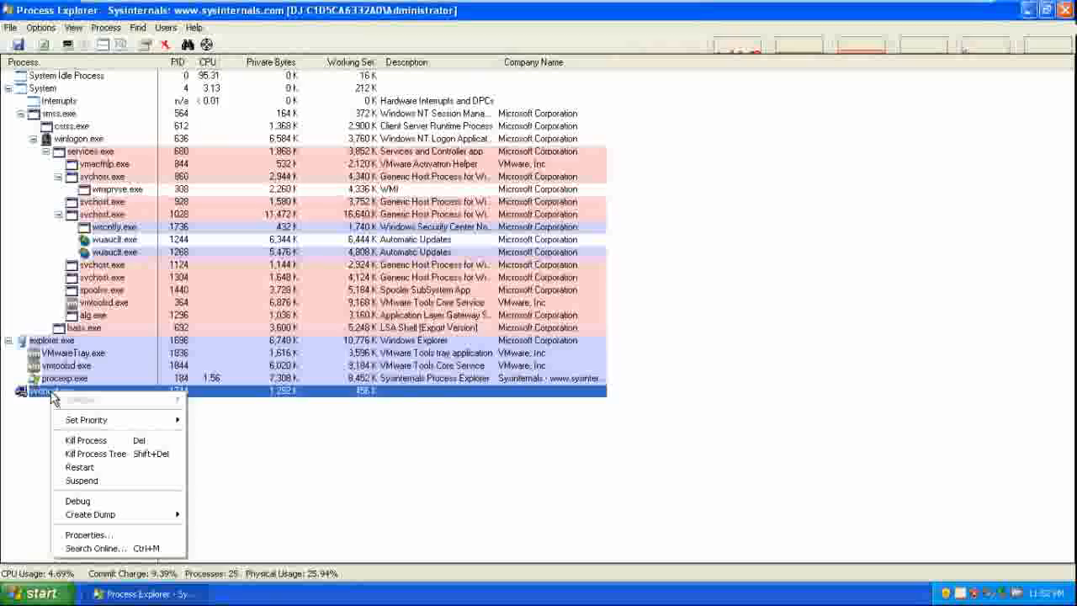
mouse_move(121, 455)
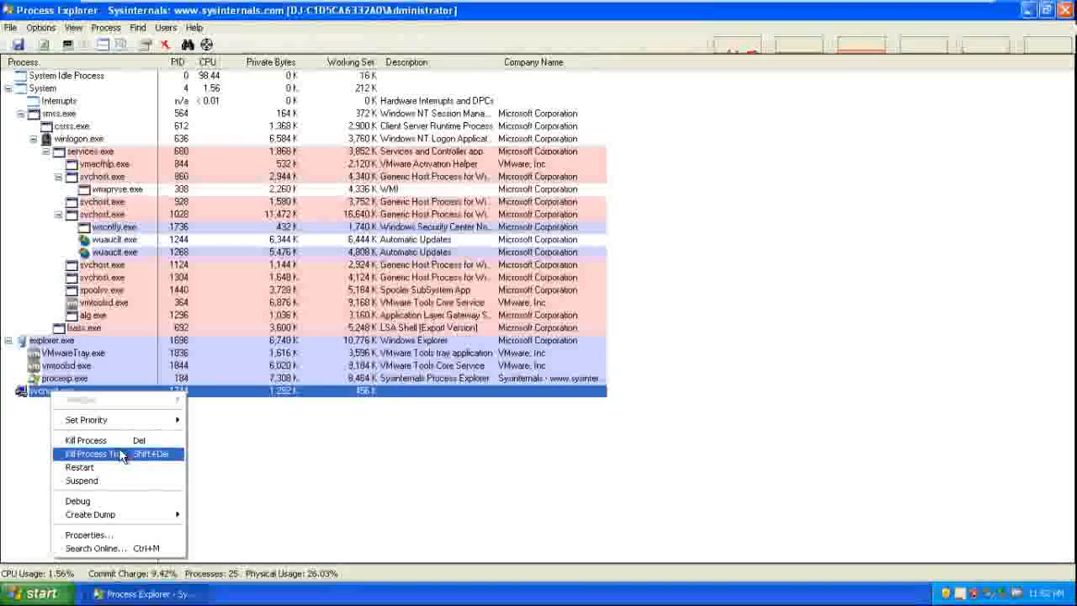
left_click(92, 454)
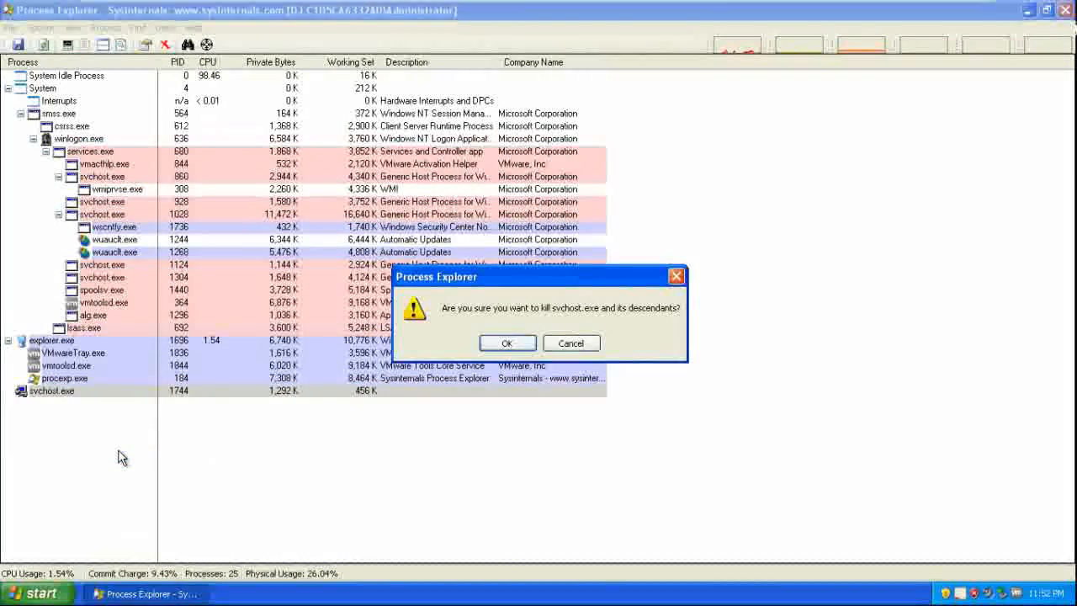
left_click(506, 343)
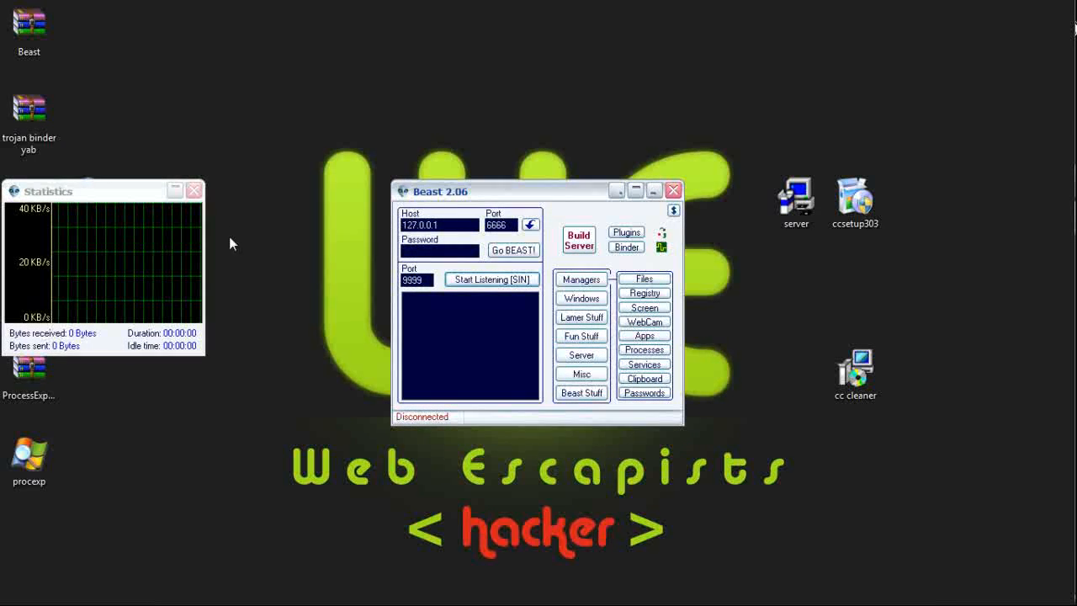
- Bring the XP virtual machine into view and the Beast client forward, still reading Disconnected
left_click(492, 279)
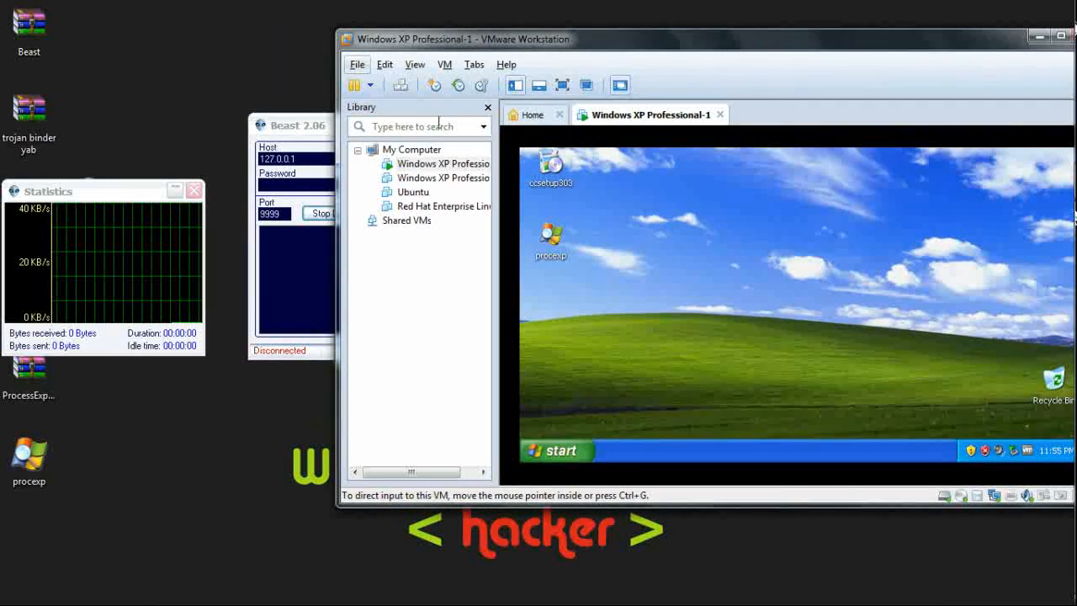
left_click(289, 124)
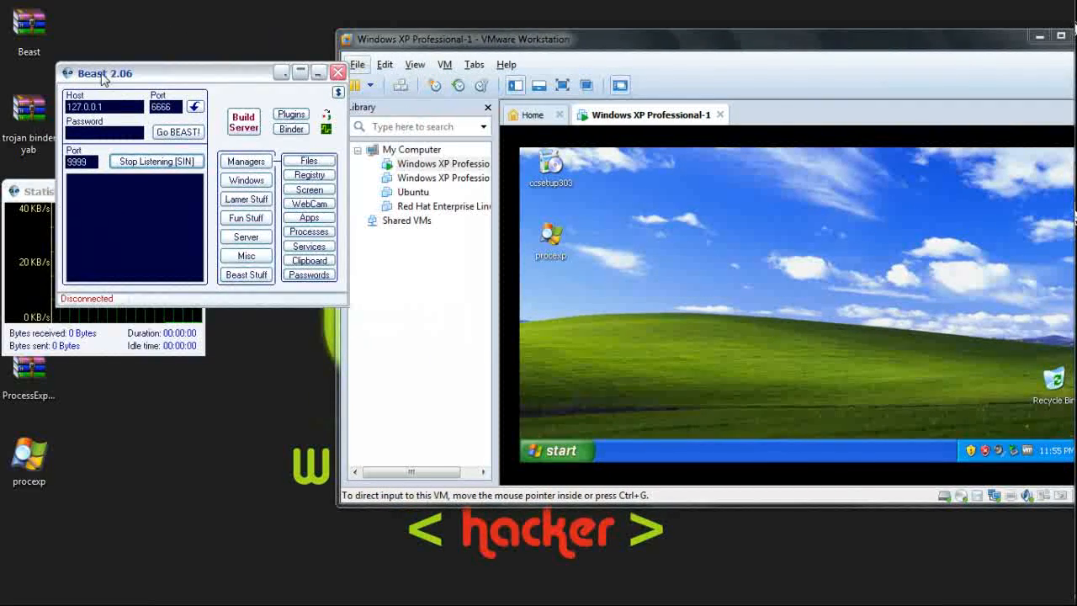